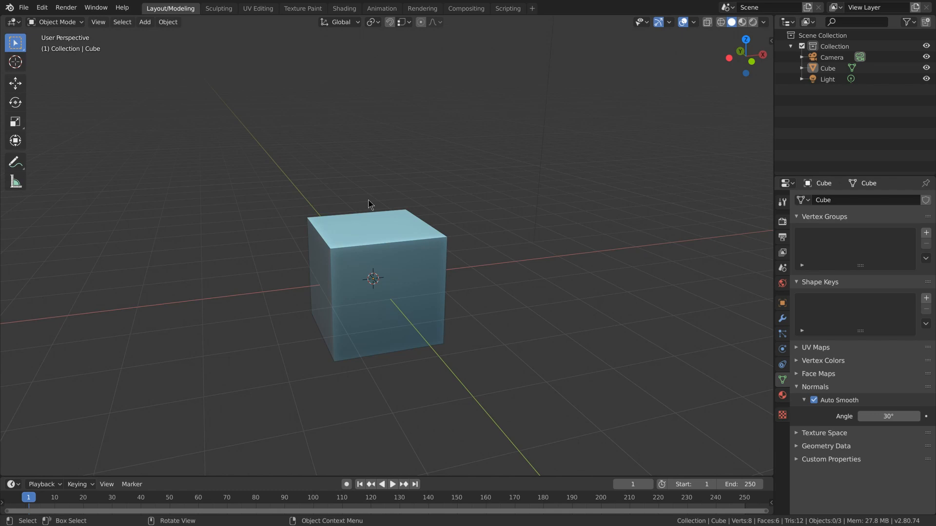
Step: Duplicate the starting cube and repeat the duplication to build a row of copies
{"action": "key", "text": "shift+r"}
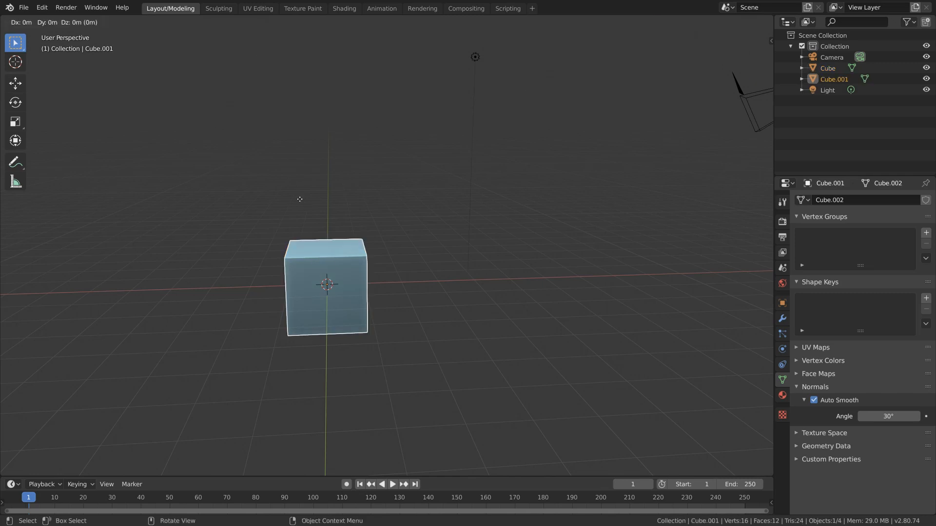
{"action": "key", "text": "x"}
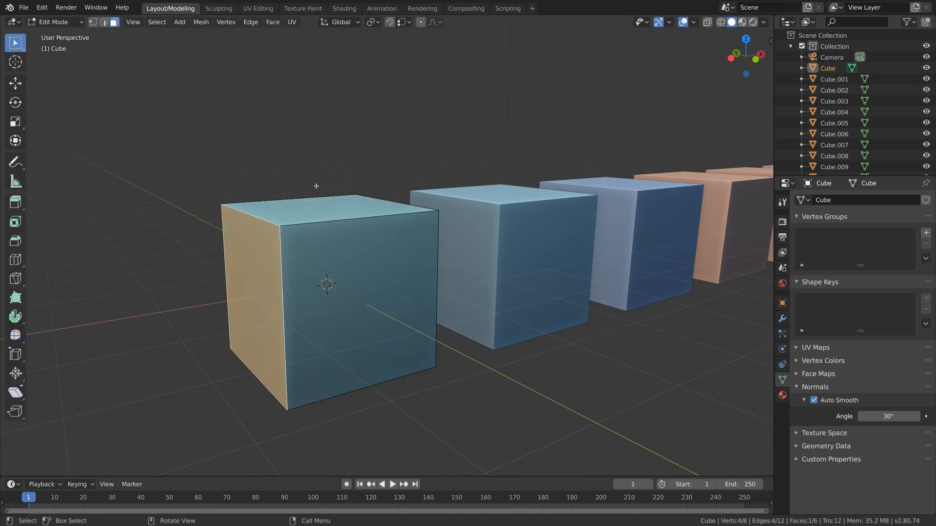
{"action": "mouse_move", "coordinate": [303, 191]}
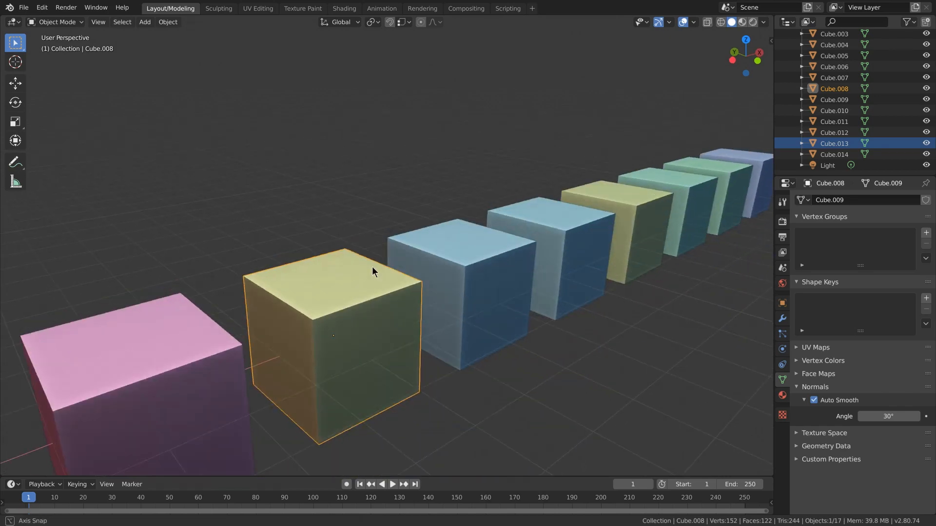
{"action": "left_click_drag", "start_coordinate": [373, 272], "coordinate": [361, 283]}
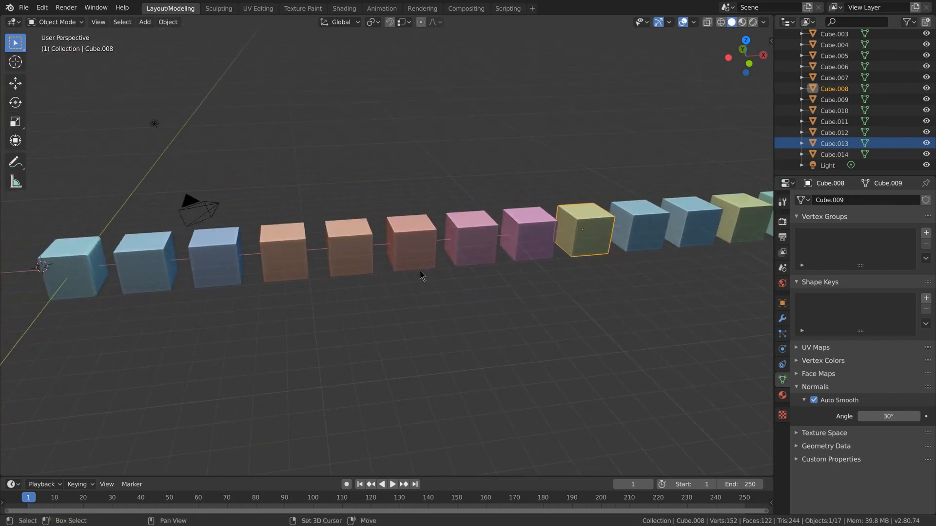
{"action": "left_click_drag", "start_coordinate": [418, 269], "coordinate": [620, 155]}
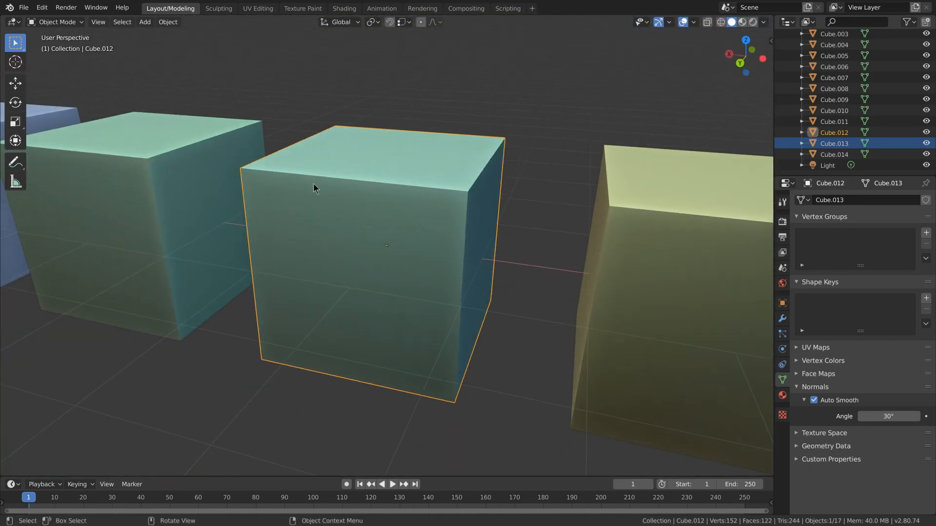
{"action": "left_click_drag", "start_coordinate": [315, 188], "coordinate": [349, 303]}
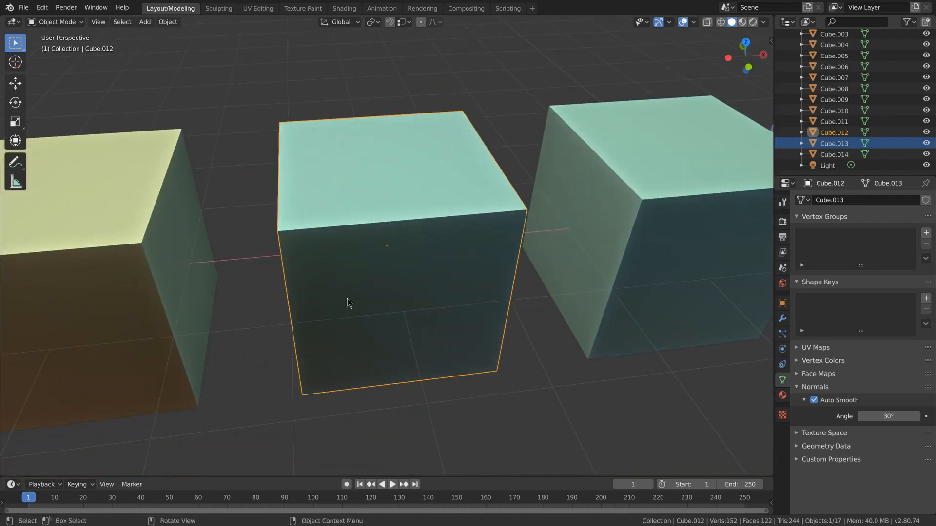
{"action": "left_click_drag", "start_coordinate": [349, 303], "coordinate": [388, 279]}
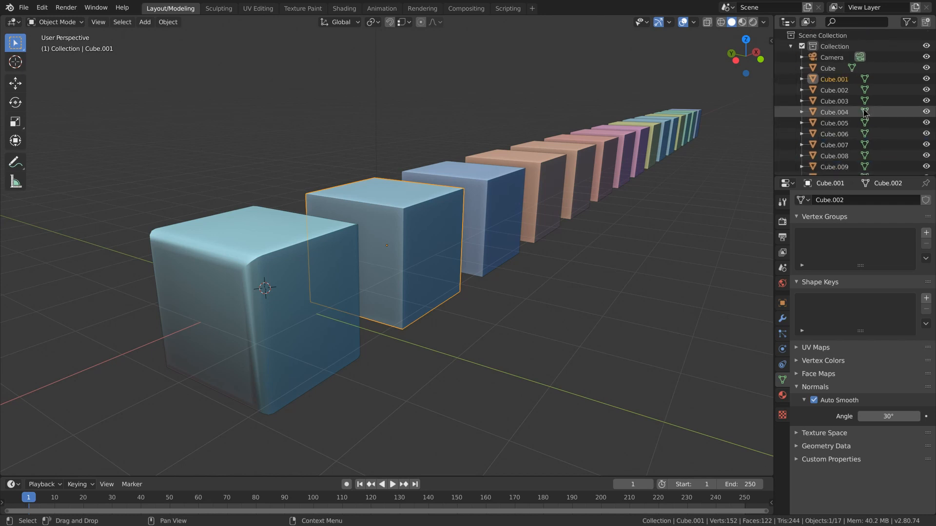
{"action": "mouse_move", "coordinate": [828, 133]}
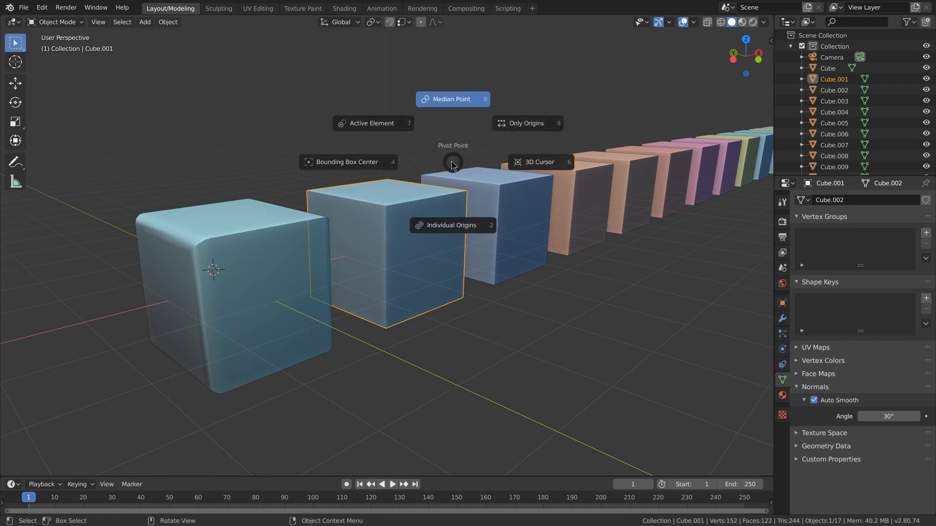
{"action": "mouse_move", "coordinate": [465, 167]}
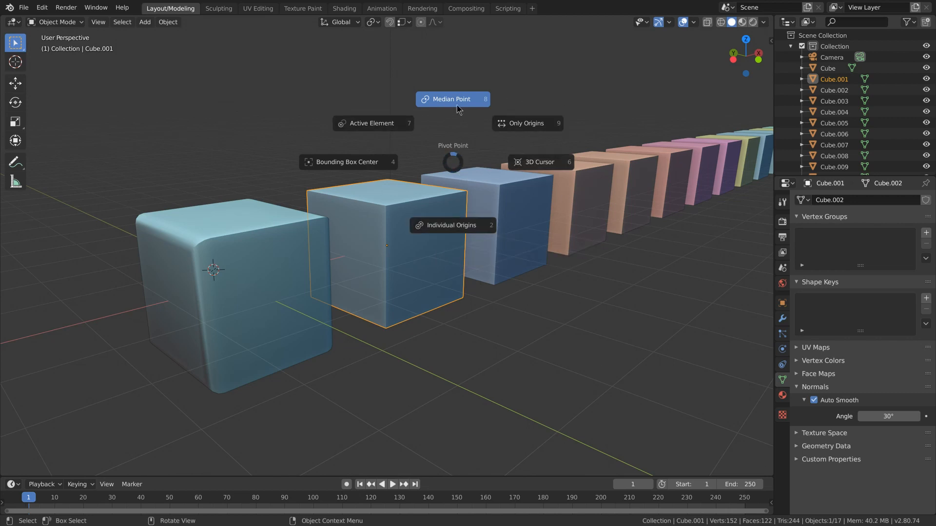
{"action": "mouse_move", "coordinate": [477, 76]}
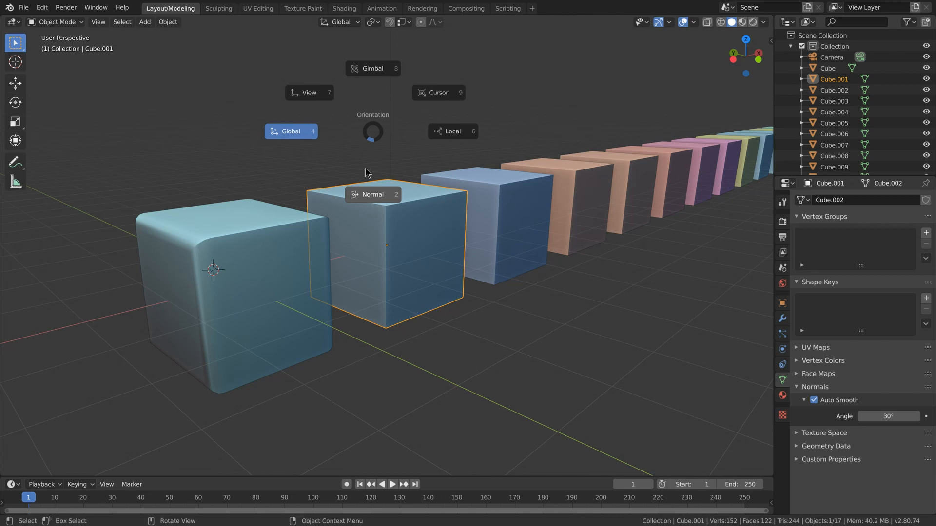
{"action": "mouse_move", "coordinate": [348, 175]}
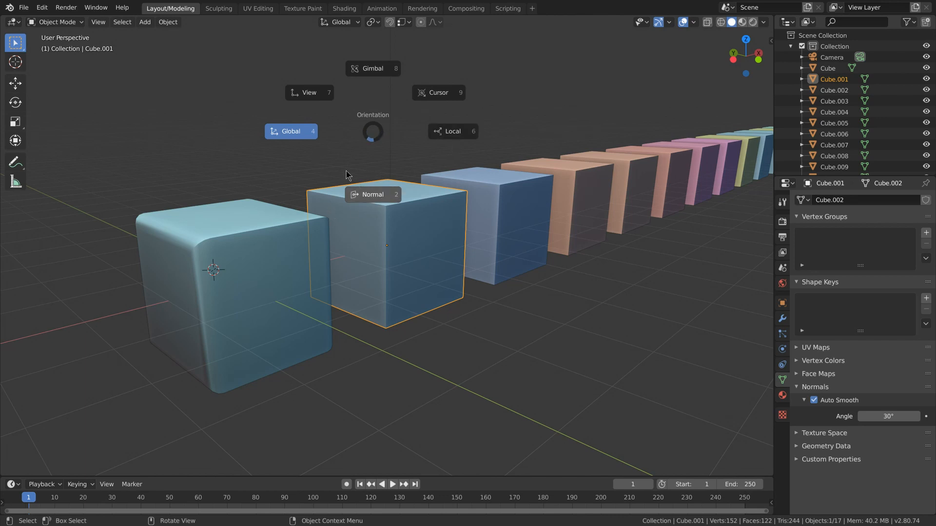
{"action": "left_click", "coordinate": [452, 131]}
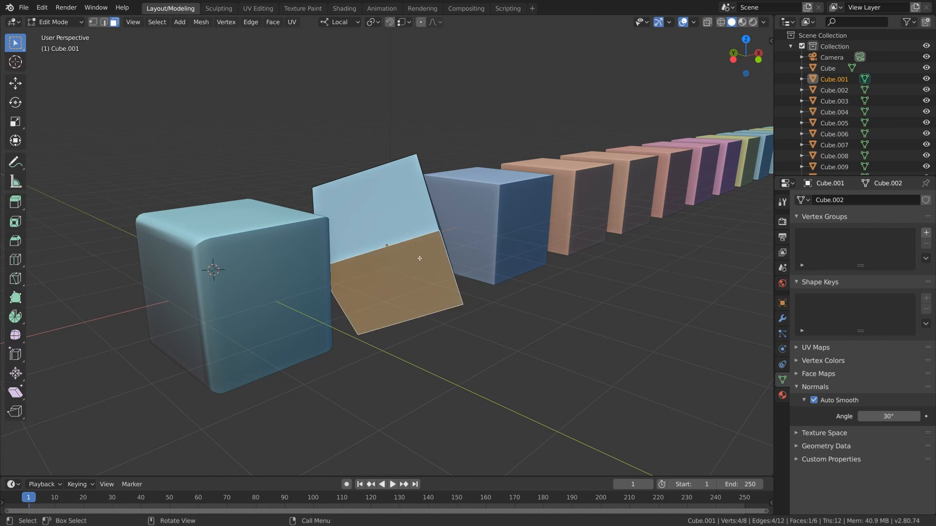
{"action": "key", "text": "g"}
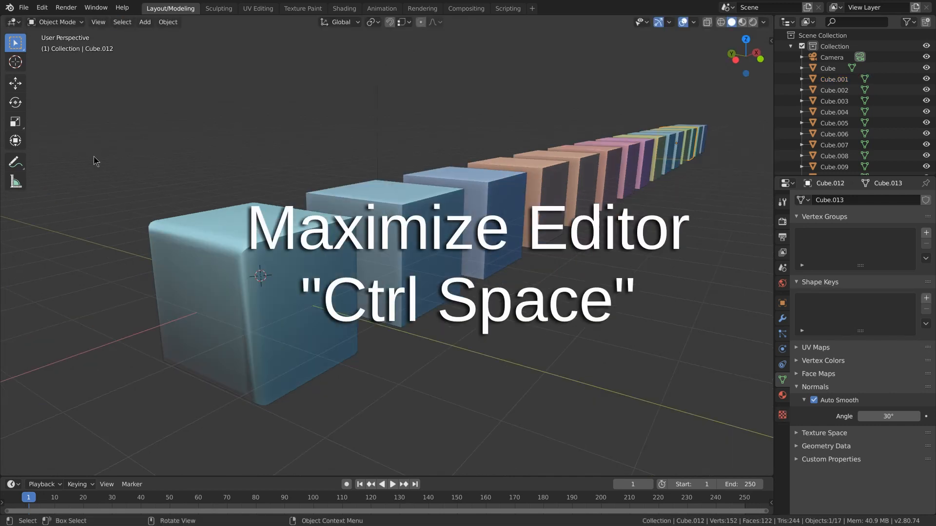
{"action": "key", "text": "ctrl+space"}
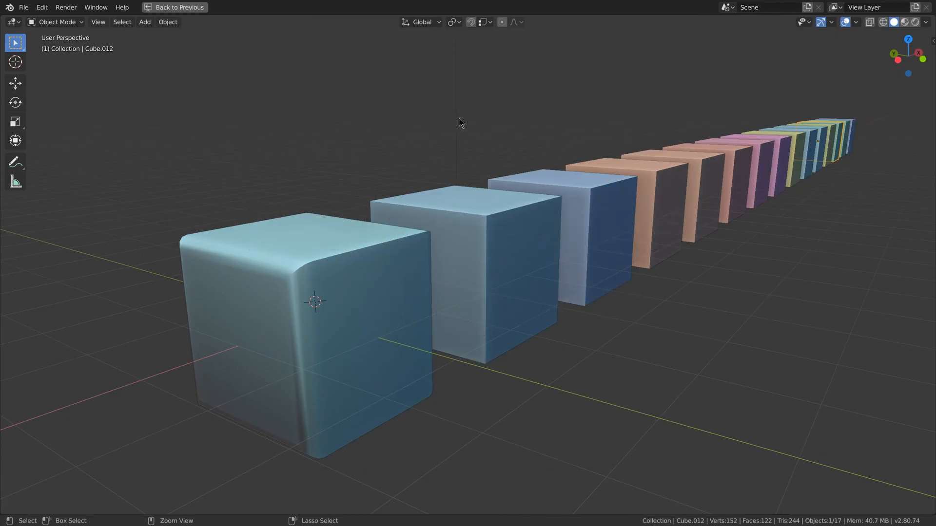
{"action": "left_click", "coordinate": [174, 7]}
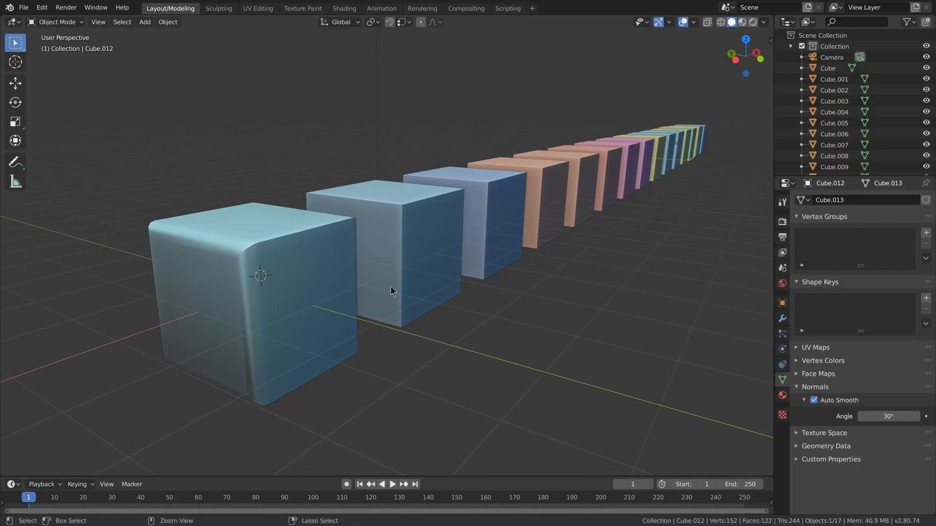
{"action": "mouse_move", "coordinate": [430, 188]}
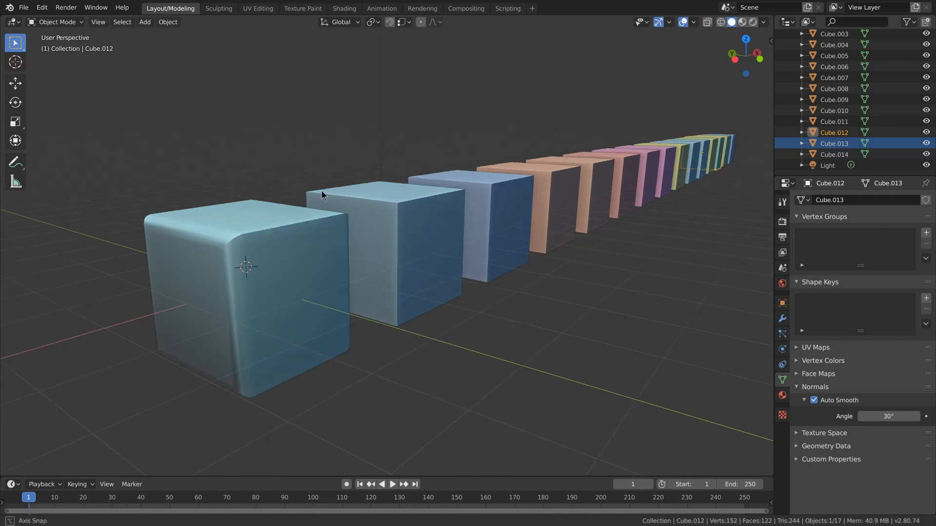
{"action": "key", "text": "ctrl+alt+q"}
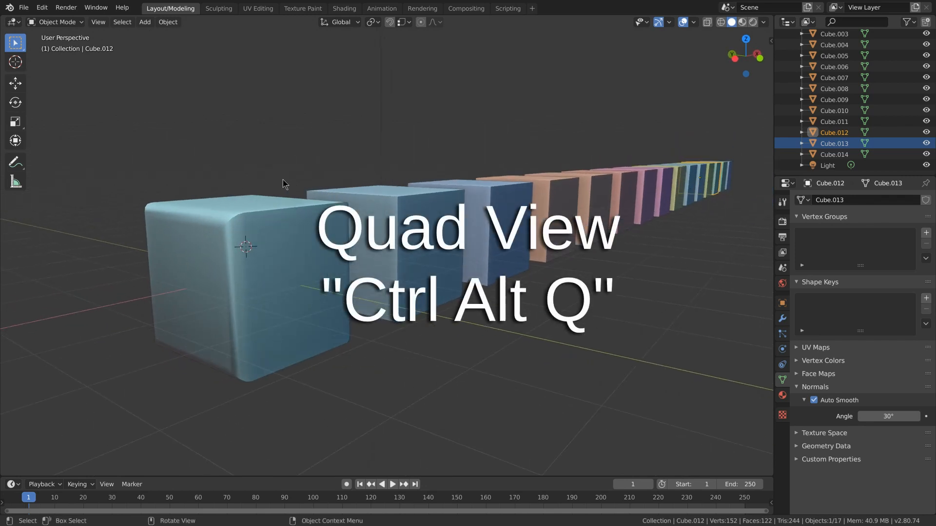
{"action": "key", "text": "ctrl+alt+q"}
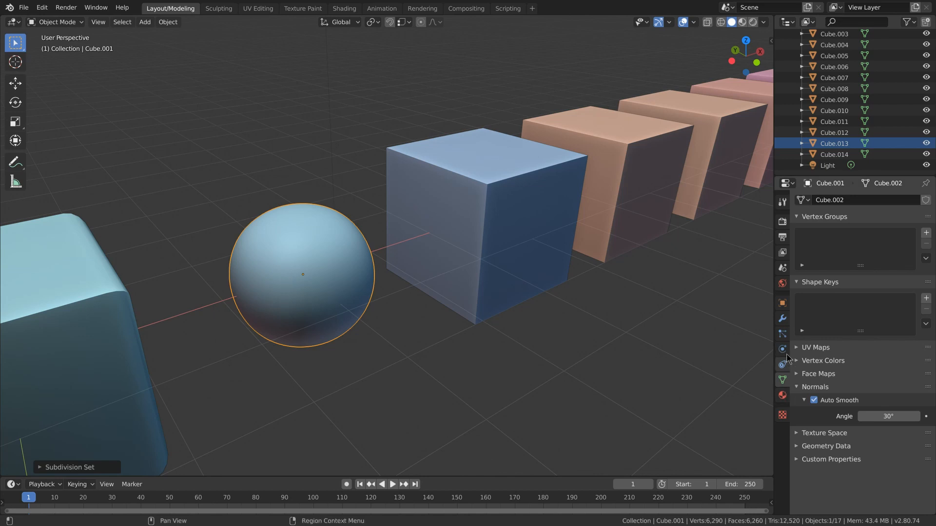
Step: Raise the sphere's Subdivision Surface viewport level to 3 in the Modifier settings
{"action": "left_click", "coordinate": [781, 318]}
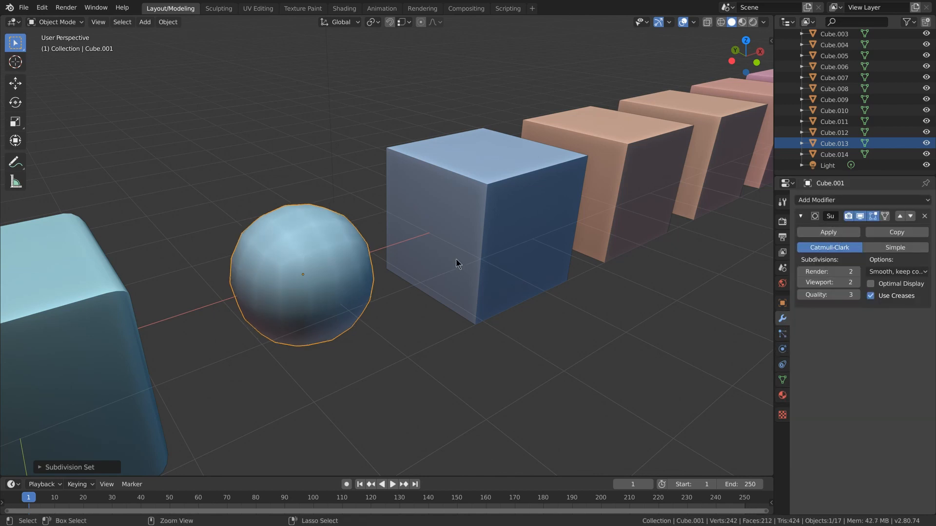
{"action": "left_click", "coordinate": [850, 281]}
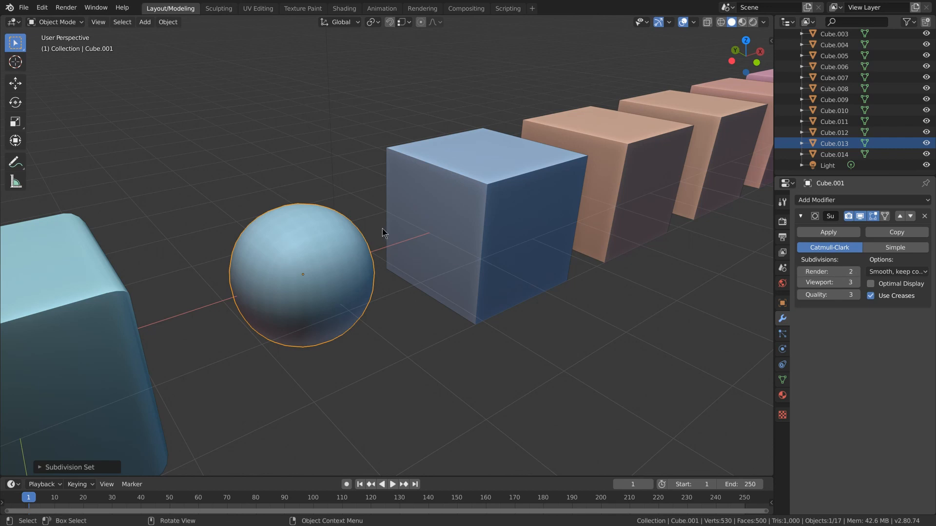
{"action": "key", "text": "m"}
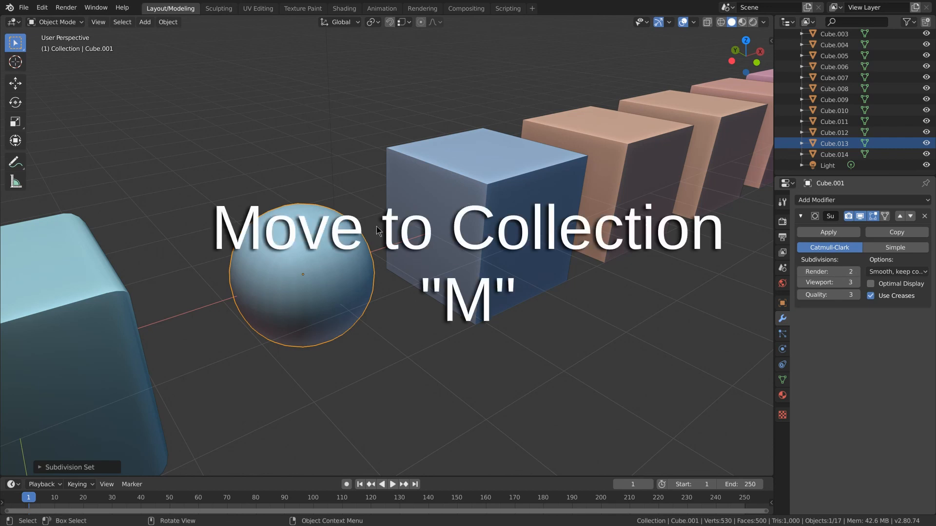
Step: Move the sphere into a new collection 'Collection 2' and start renaming it
{"action": "key", "text": "m"}
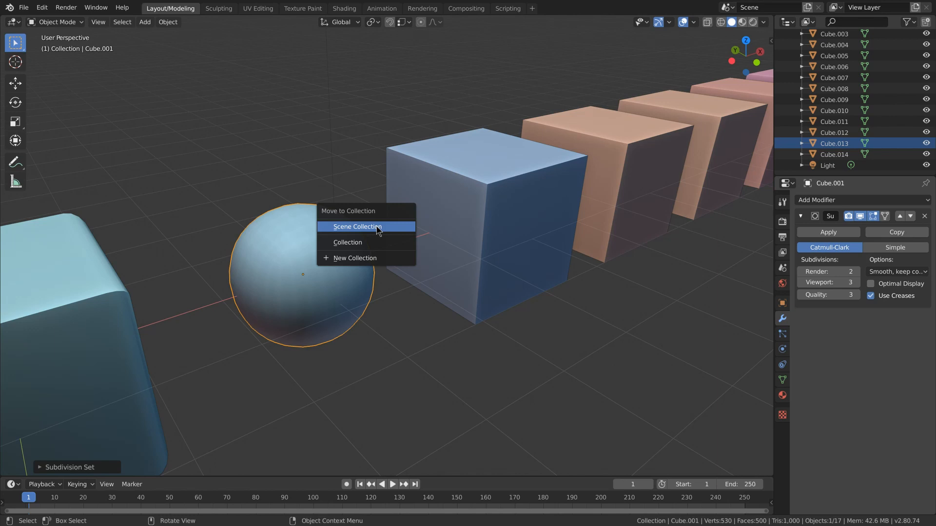
{"action": "mouse_move", "coordinate": [358, 242]}
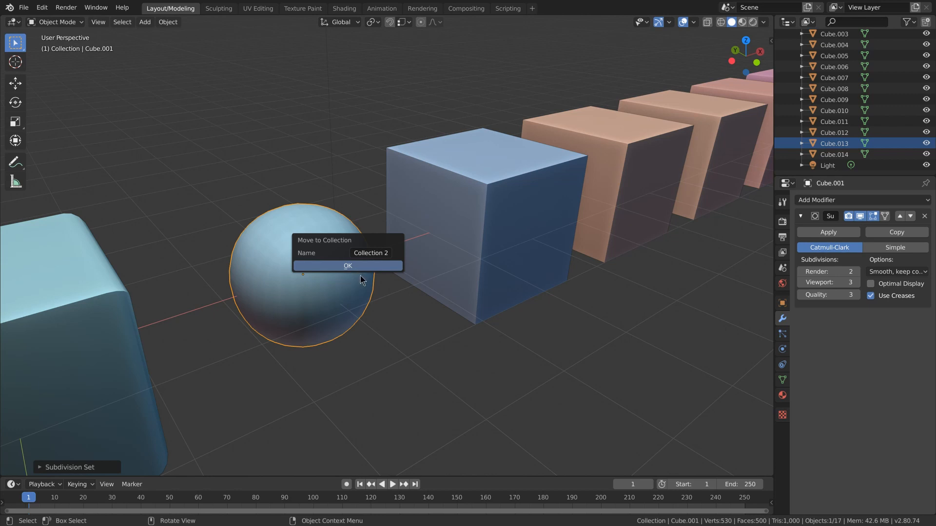
{"action": "left_click", "coordinate": [347, 265]}
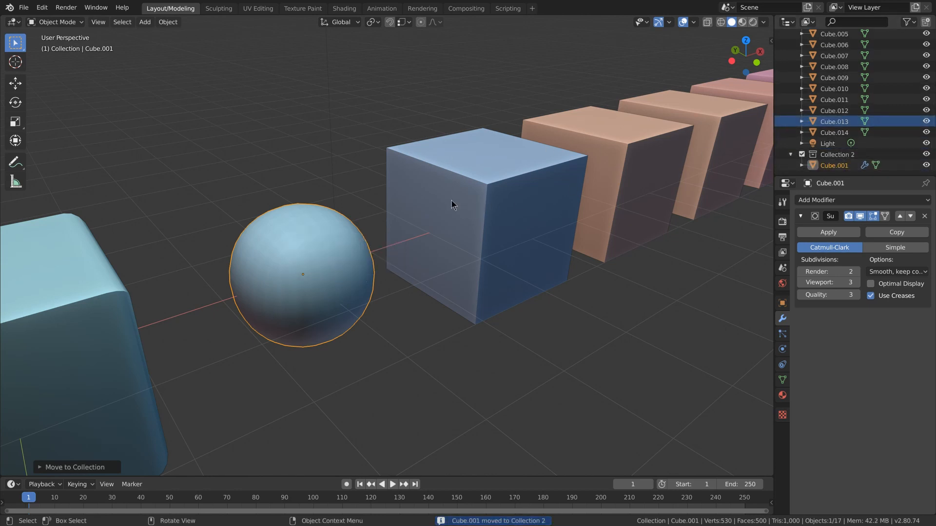
{"action": "key", "text": "F2"}
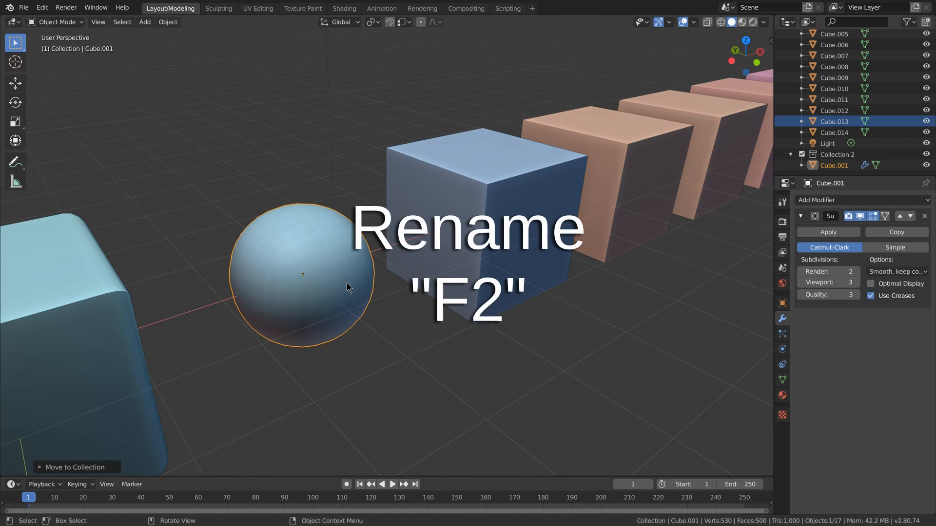
{"action": "key", "text": "f2"}
{"action": "type", "text": "ball"}
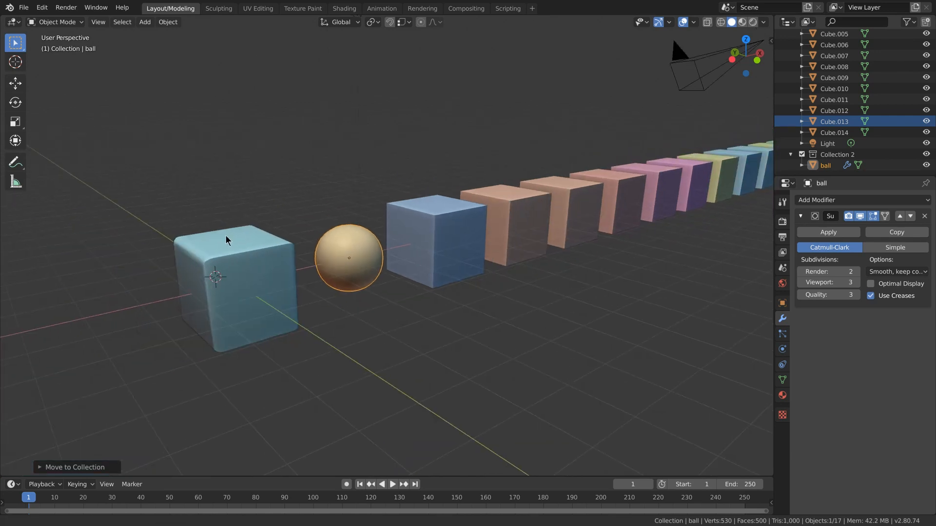
Step: Clear the blue cube's rotation so it sits square with the row
{"action": "left_click_drag", "start_coordinate": [348, 256], "coordinate": [131, 82]}
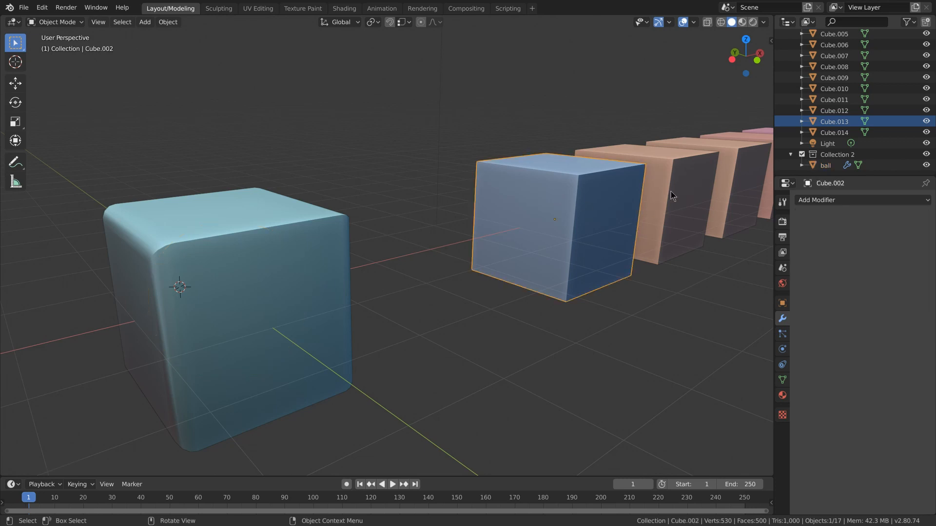
{"action": "left_click_drag", "start_coordinate": [672, 197], "coordinate": [584, 102]}
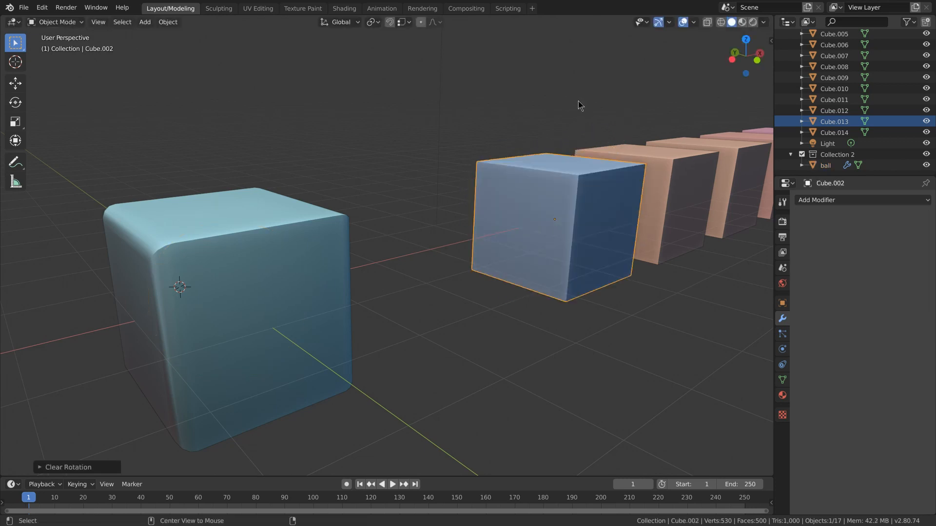
{"action": "key", "text": "s"}
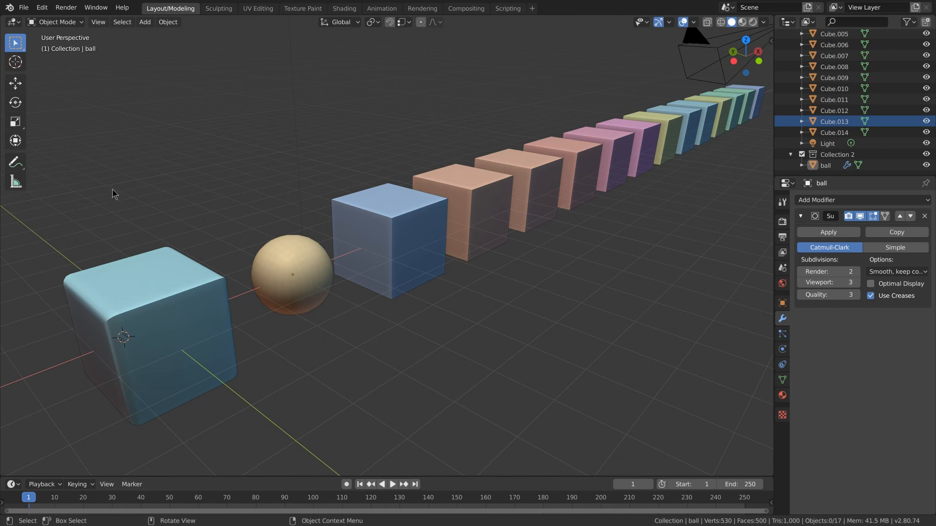
{"action": "mouse_move", "coordinate": [579, 286]}
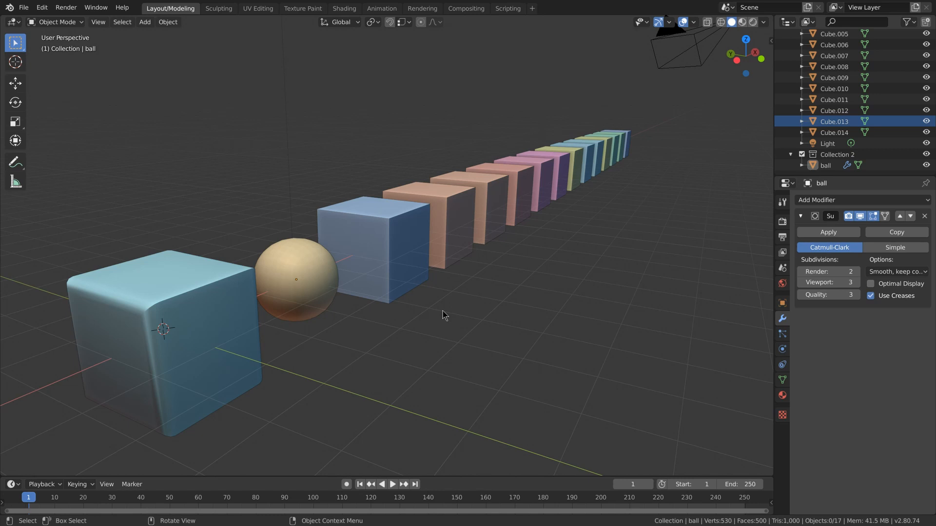
{"action": "key", "text": "a"}
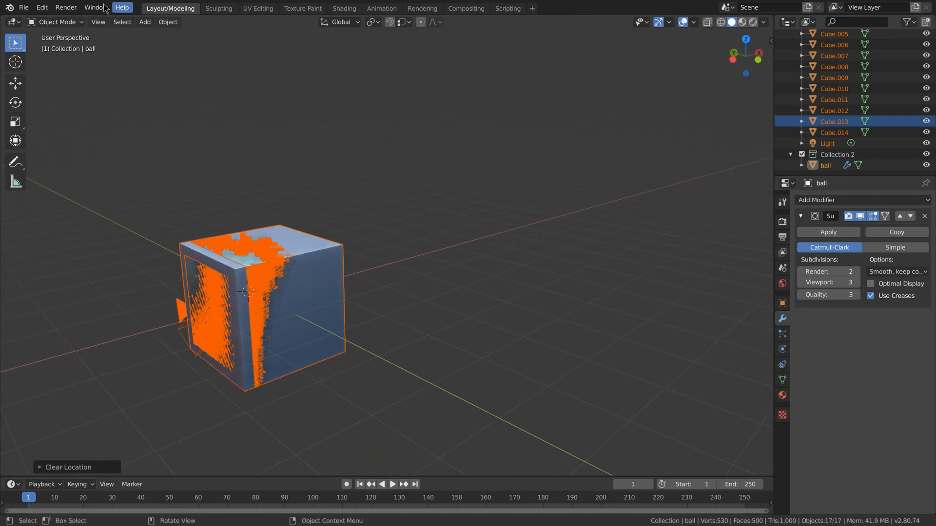
{"action": "left_click", "coordinate": [24, 7]}
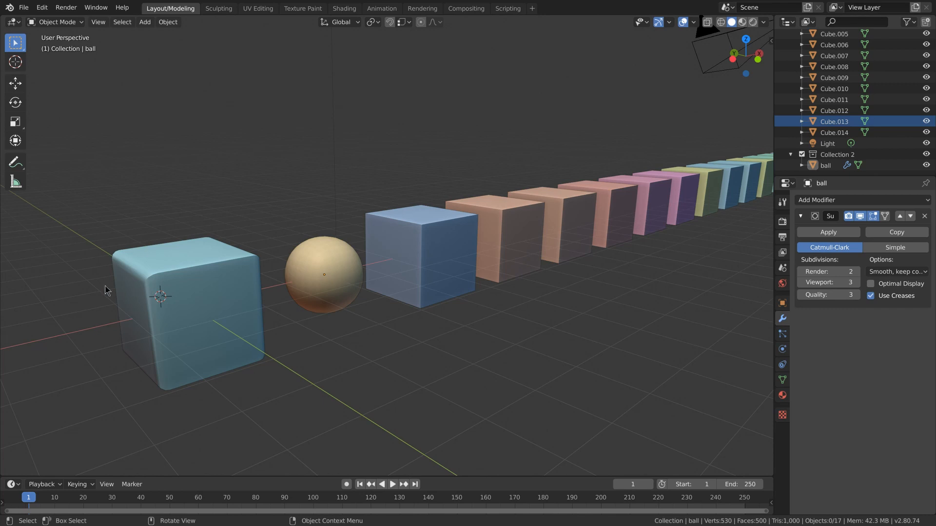
Step: Move the rounded light-blue cube toward the ball, then enable snapping
{"action": "left_click", "coordinate": [191, 298]}
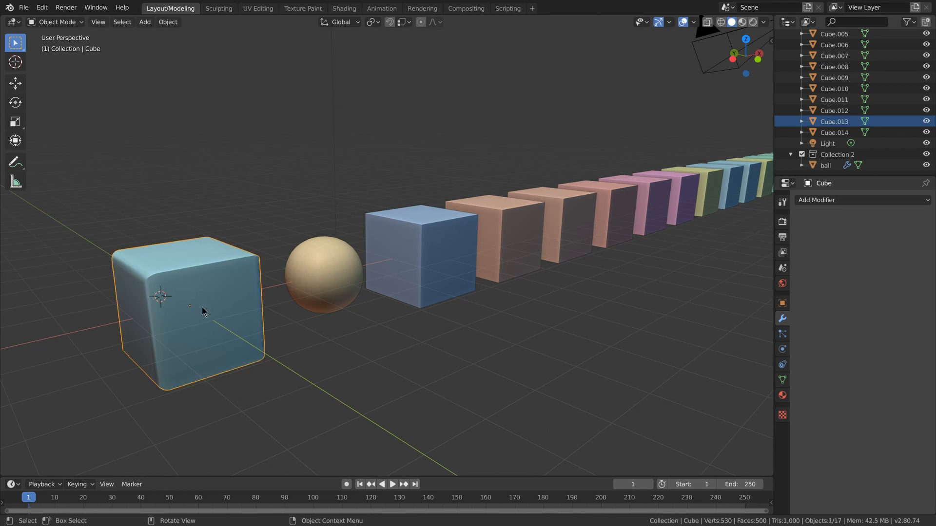
{"action": "mouse_move", "coordinate": [226, 319]}
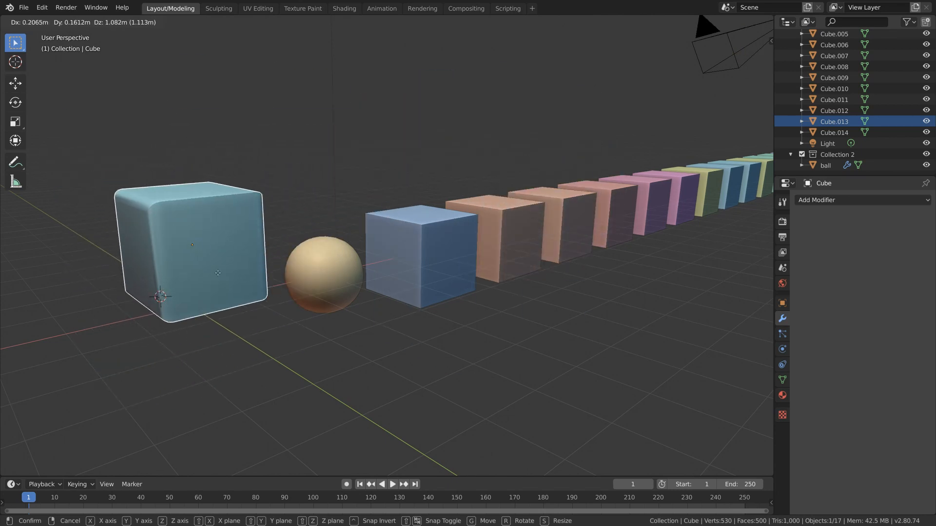
{"action": "left_click_drag", "start_coordinate": [218, 273], "coordinate": [236, 291]}
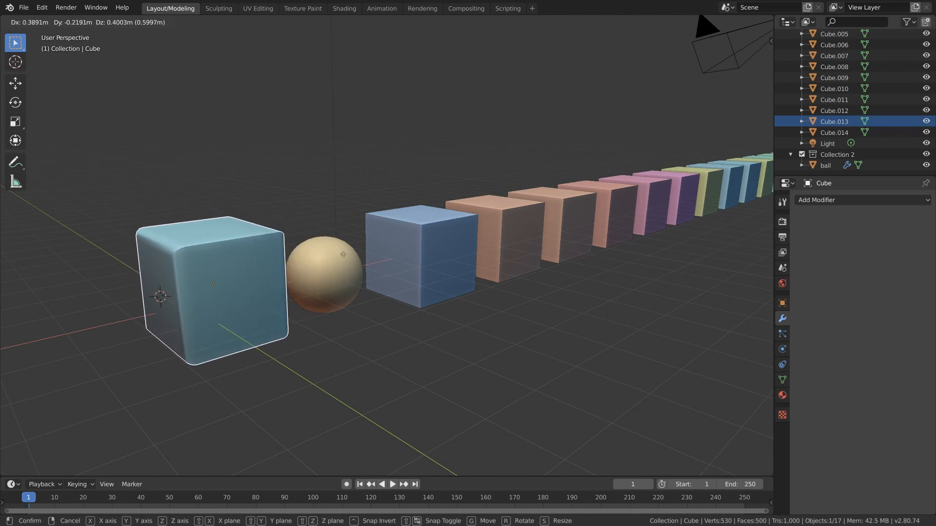
{"action": "left_click_drag", "start_coordinate": [213, 283], "coordinate": [335, 293]}
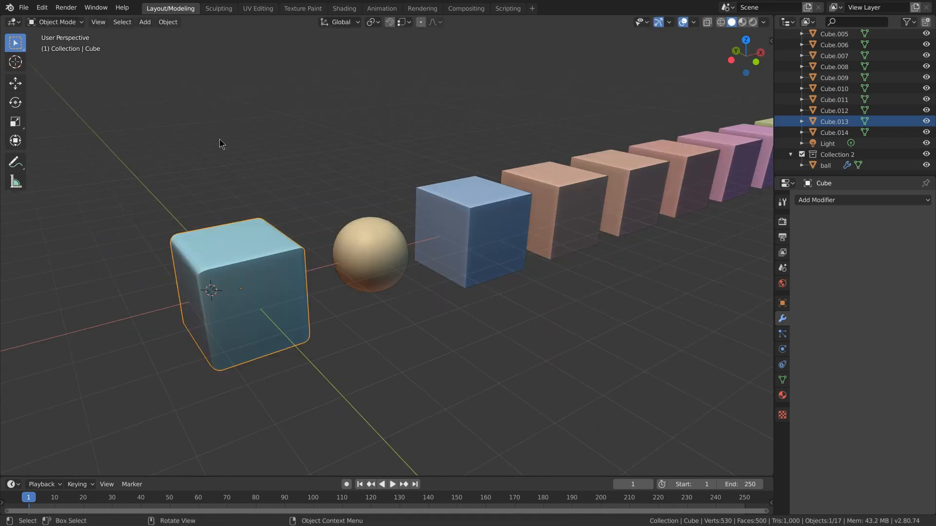
{"action": "mouse_move", "coordinate": [261, 237]}
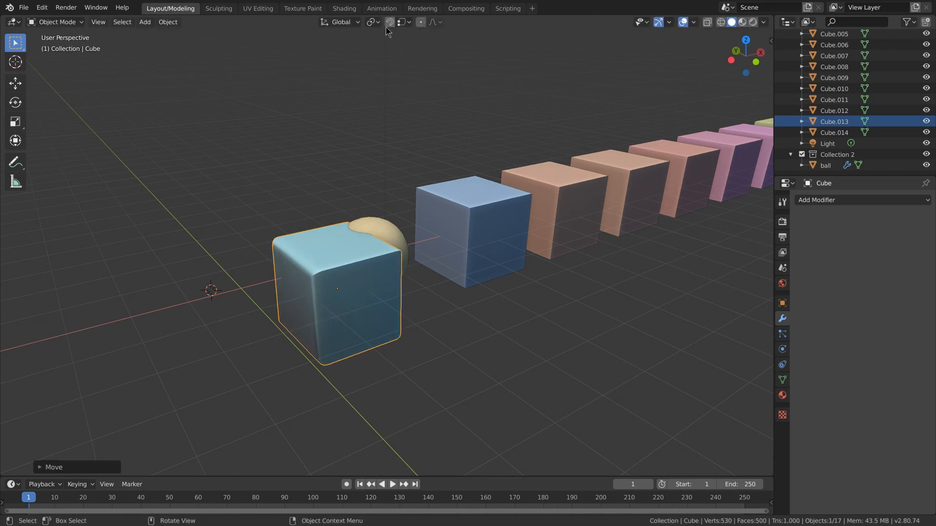
{"action": "left_click", "coordinate": [402, 22]}
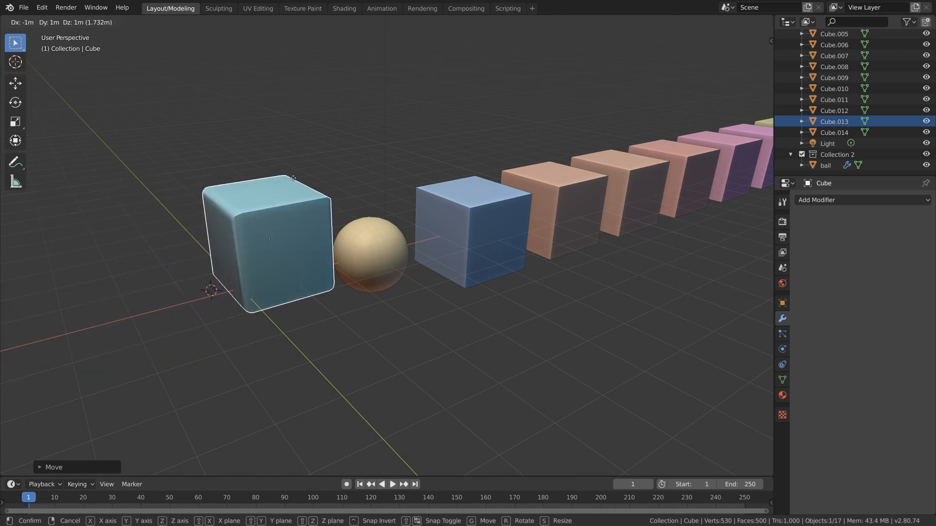
Step: Finish the move and reposition the rounded cube just left of the ball
{"action": "middle_click", "coordinate": [260, 233]}
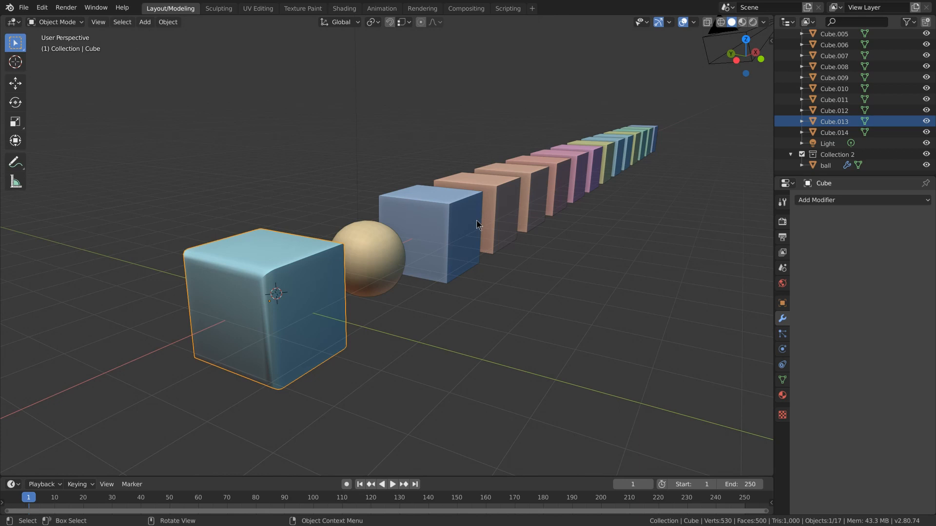
{"action": "key", "text": "g"}
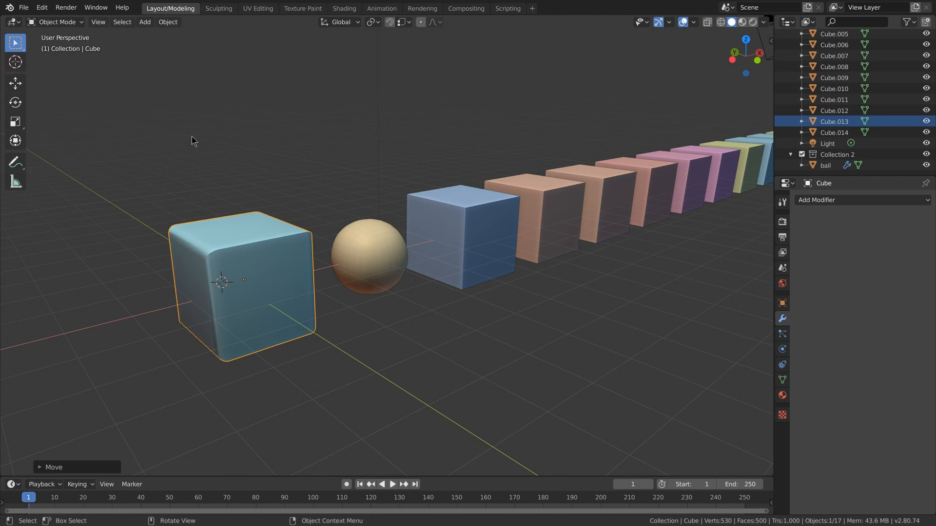
{"action": "mouse_move", "coordinate": [285, 157]}
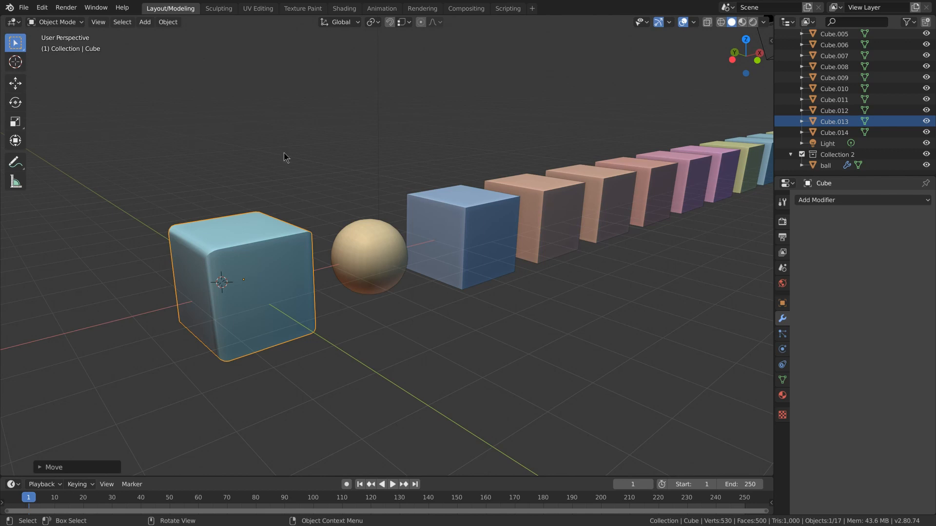
{"action": "mouse_move", "coordinate": [235, 213]}
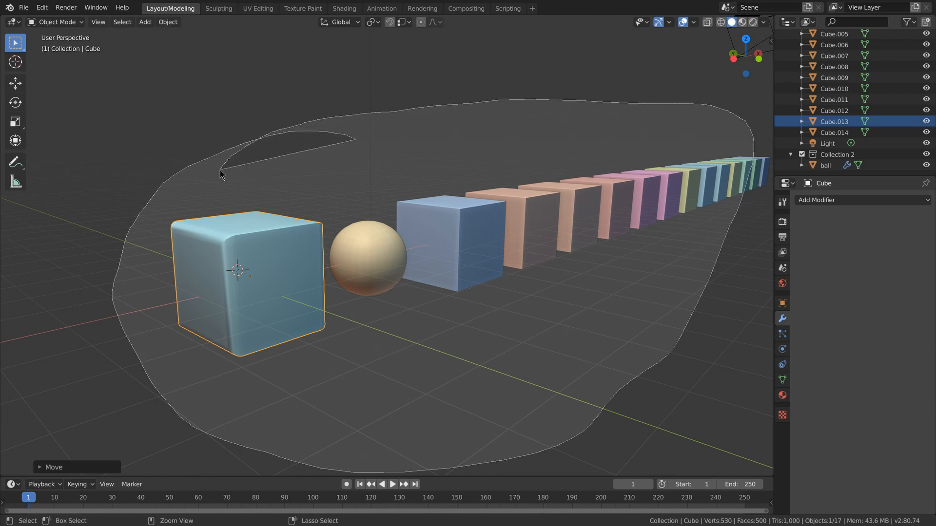
Step: Click empty space to deselect all objects
{"action": "left_click", "coordinate": [392, 151]}
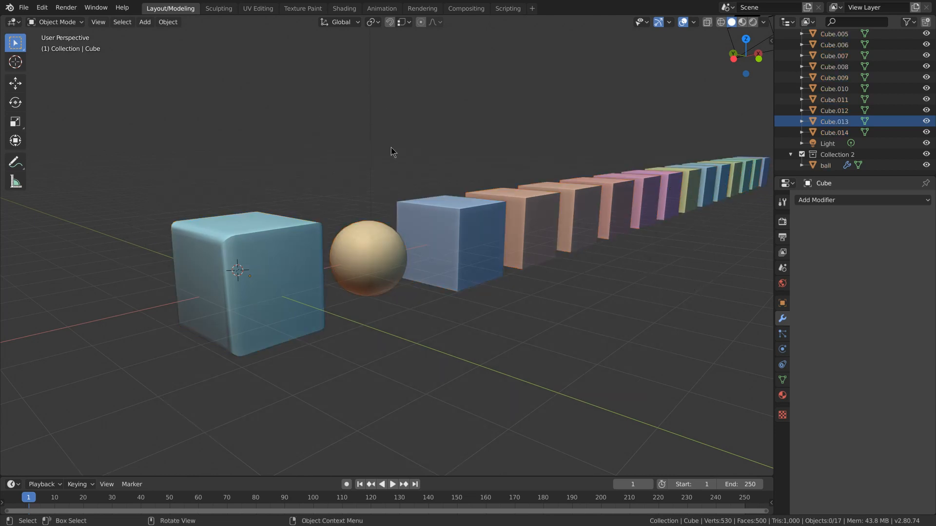
{"action": "mouse_move", "coordinate": [389, 162]}
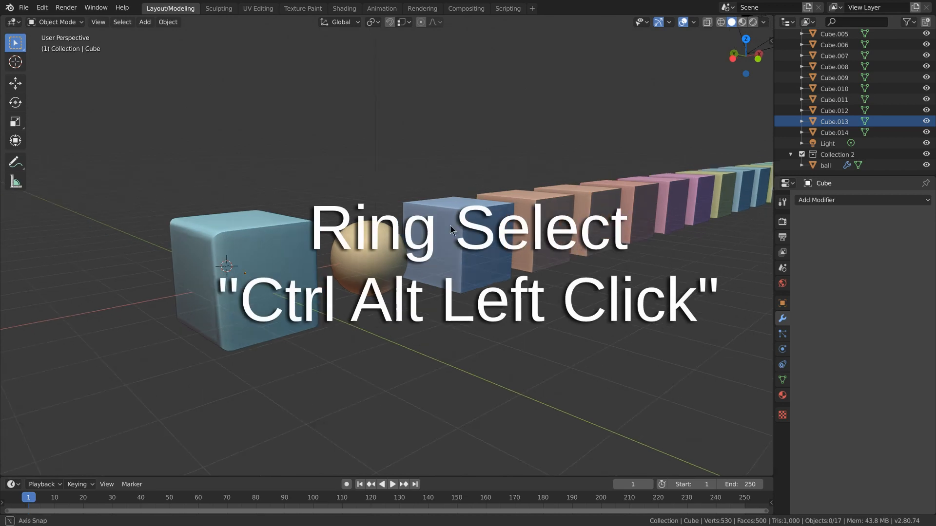
Step: Enter Edit Mode on the blue cube to add a middle edge loop
{"action": "key", "text": "Tab"}
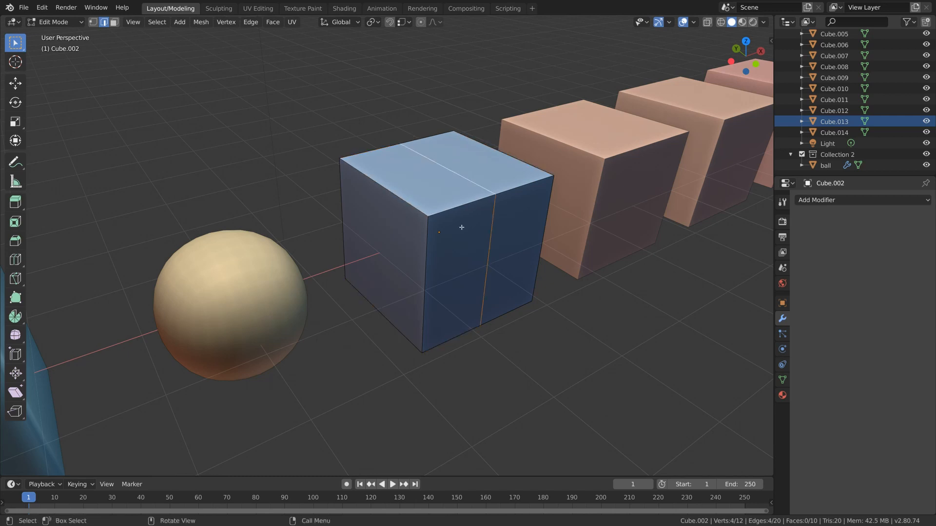
Step: Add a flat piece to the blue cube's mesh to form the blade strip
{"action": "key", "text": "shift+w"}
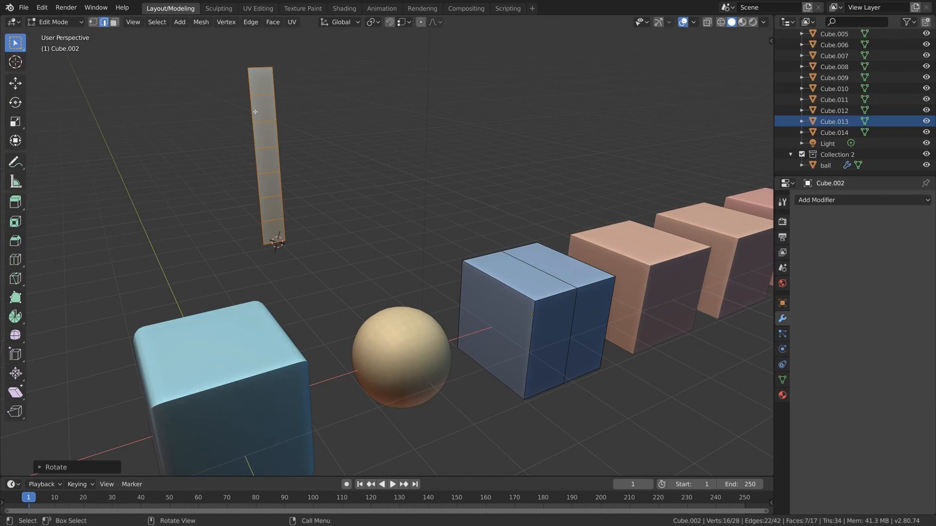
{"action": "mouse_move", "coordinate": [289, 163]}
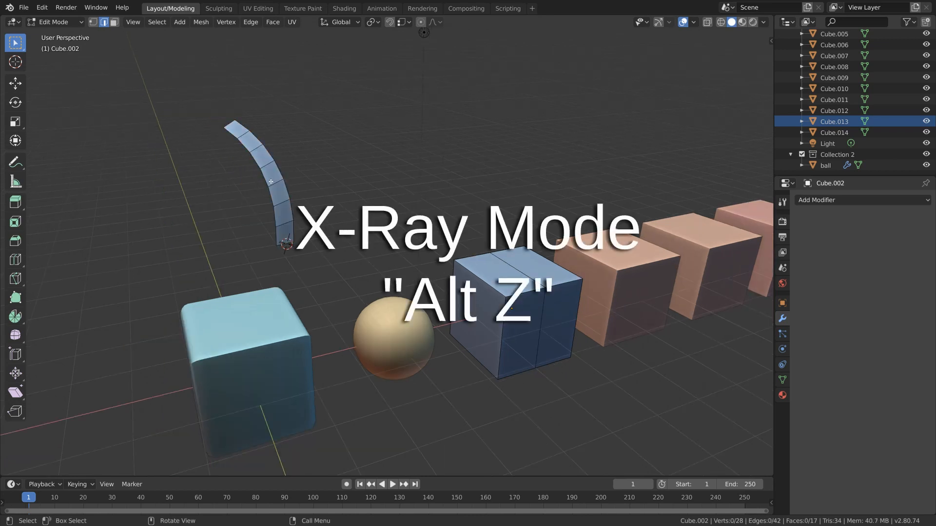
Step: Turn on X-Ray see-through viewing to reach the hidden faces
{"action": "key", "text": "alt+z"}
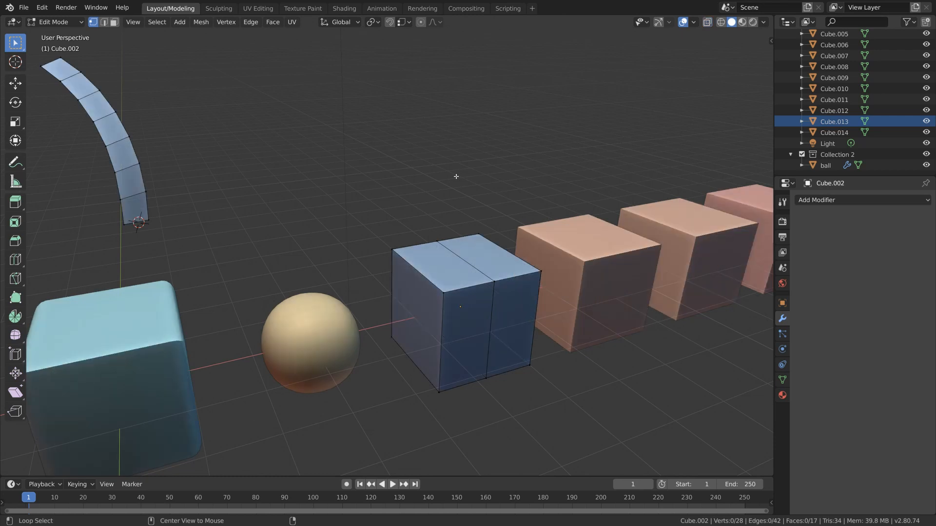
{"action": "mouse_move", "coordinate": [381, 211]}
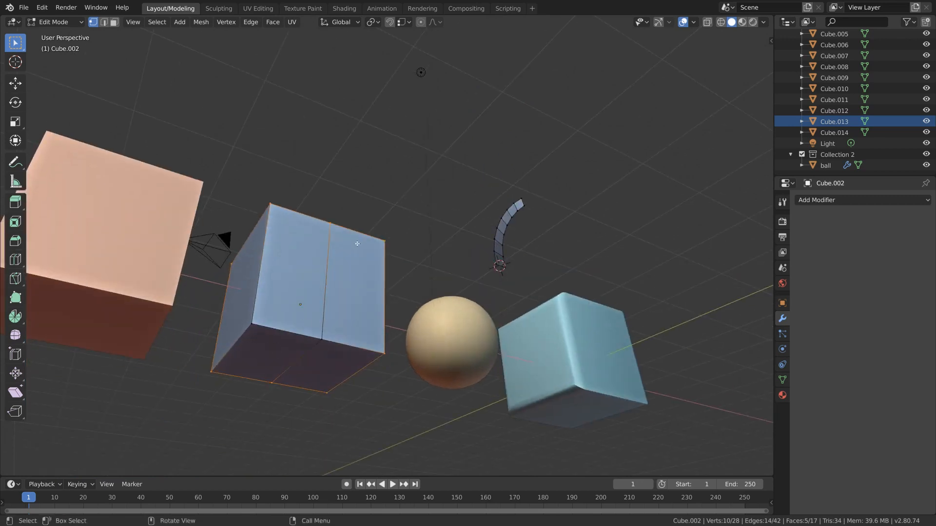
Step: Select both top faces and extrude them individually into the Y block's two prongs
{"action": "key", "text": "alt+e"}
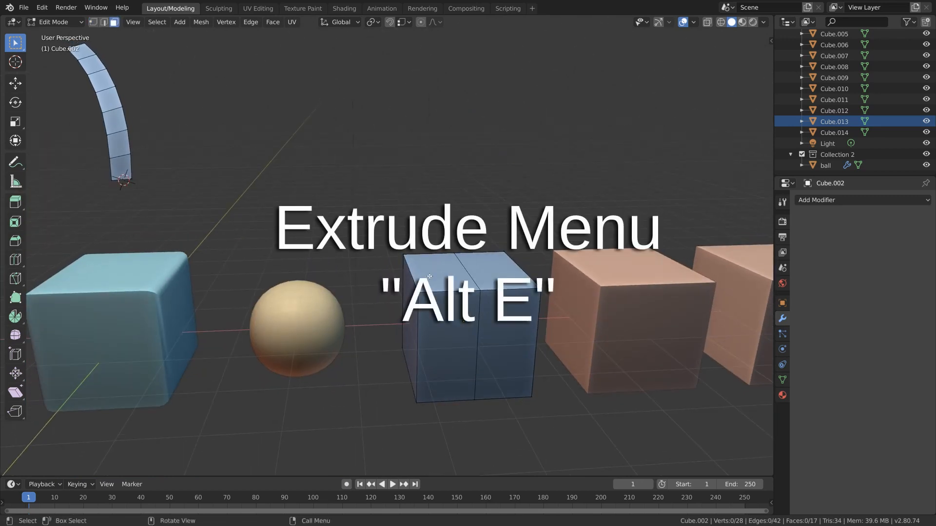
{"action": "key", "text": "alt+e"}
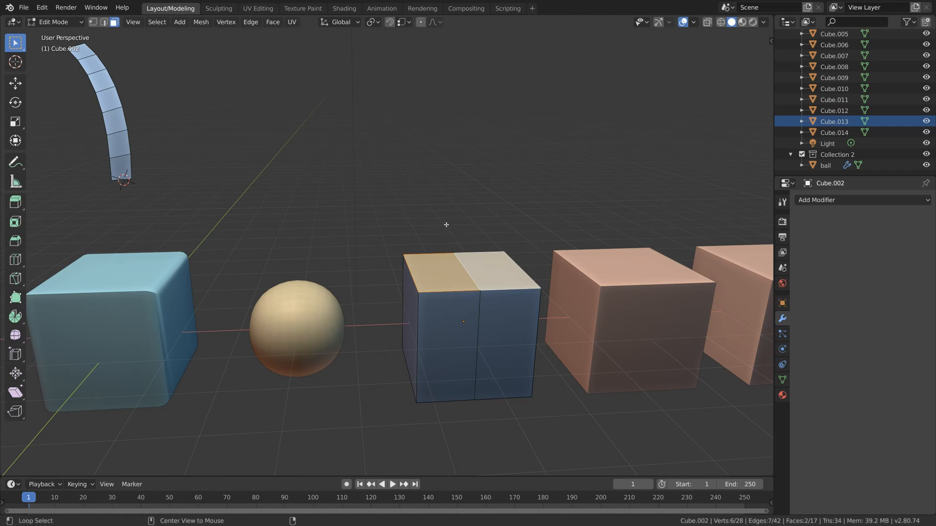
{"action": "left_click", "coordinate": [446, 224]}
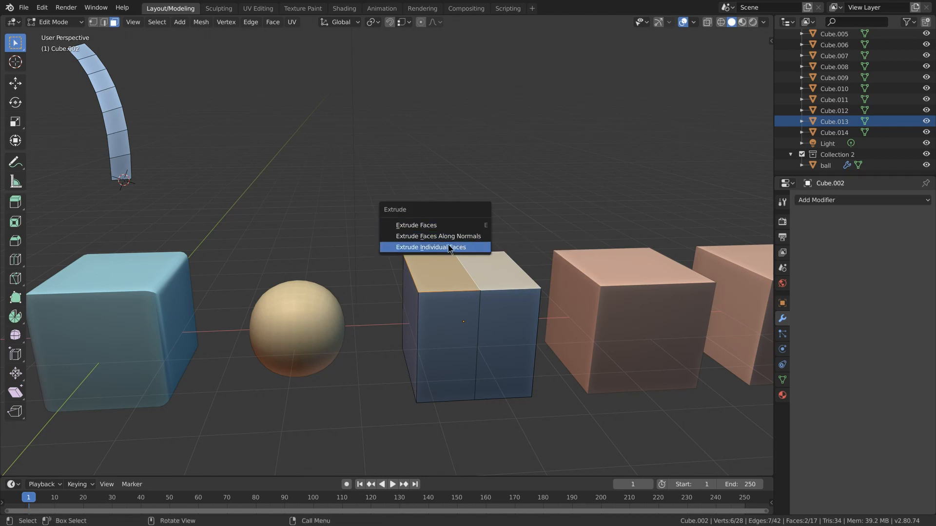
{"action": "left_click", "coordinate": [430, 247]}
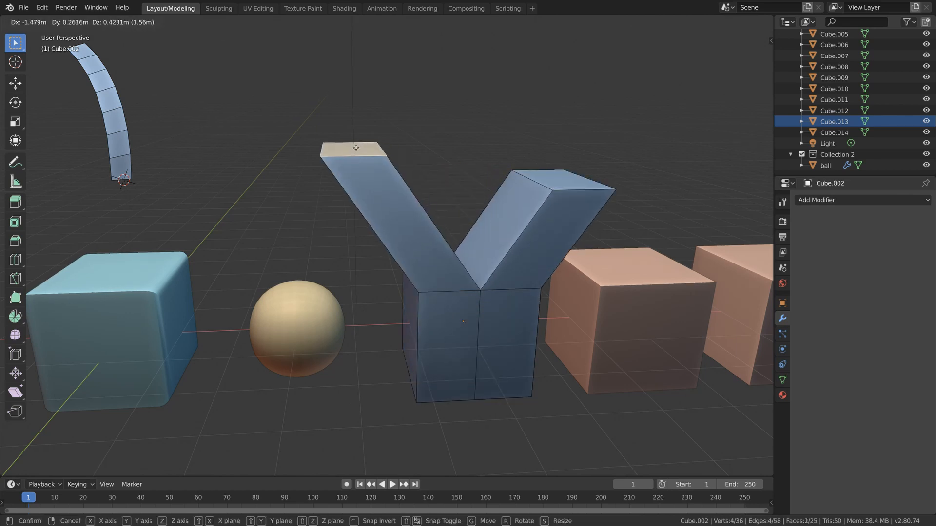
{"action": "key", "text": "ctrl+h"}
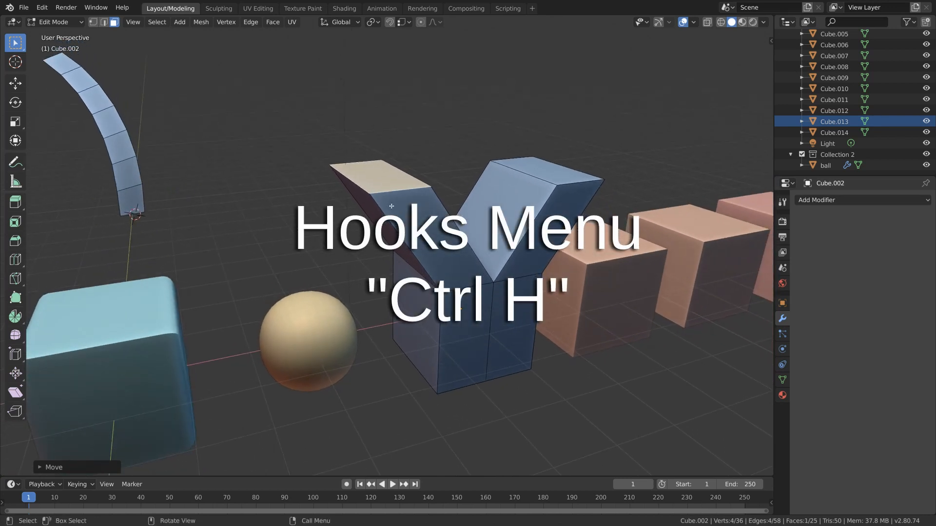
Step: Hook the selected arm-tip vertices to a new Empty object with Ctrl+H
{"action": "key", "text": "ctrl+h"}
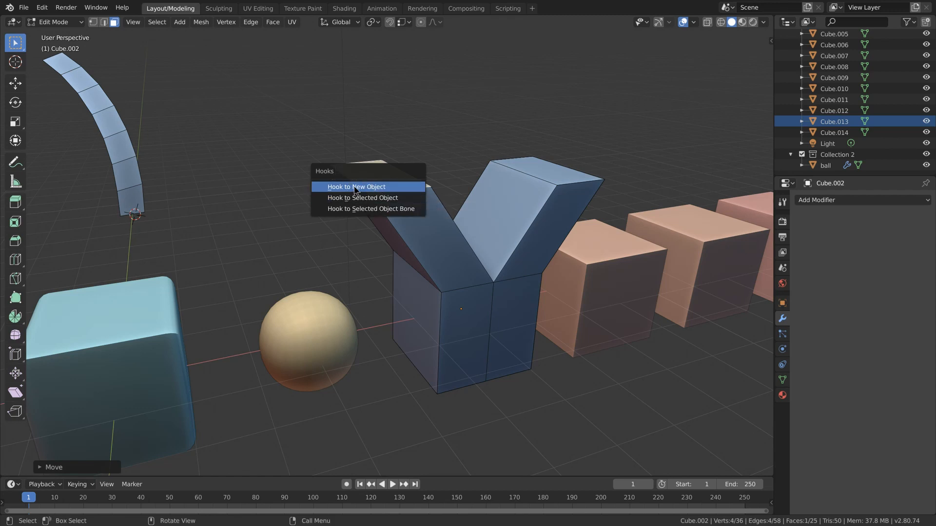
{"action": "mouse_move", "coordinate": [412, 191]}
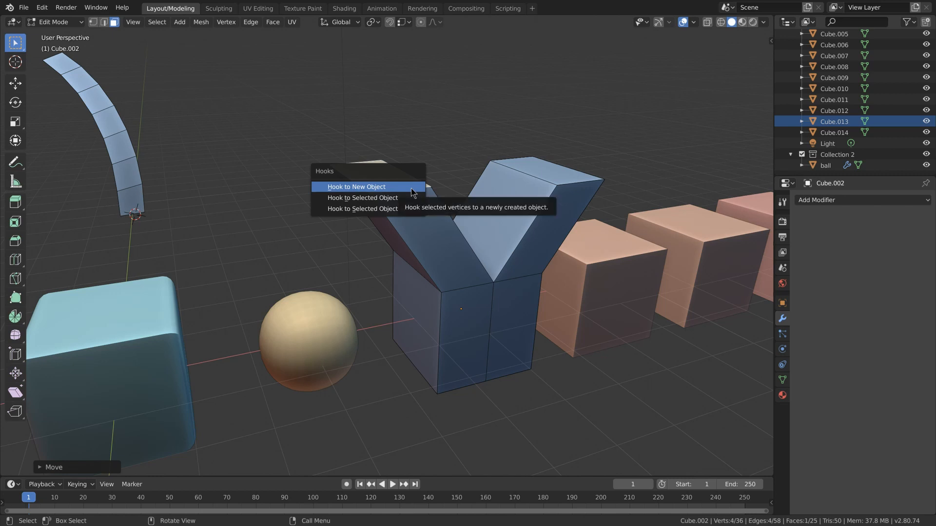
{"action": "left_click", "coordinate": [356, 186]}
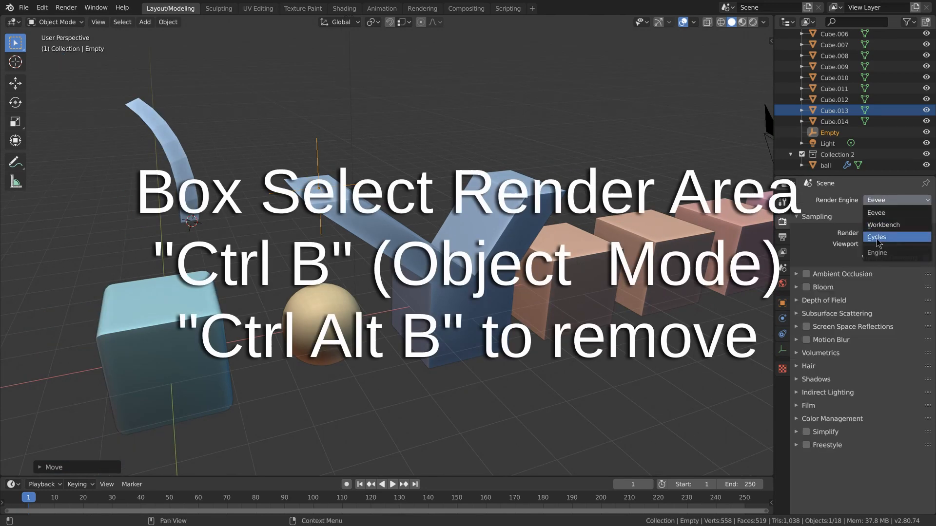
{"action": "left_click", "coordinate": [876, 236]}
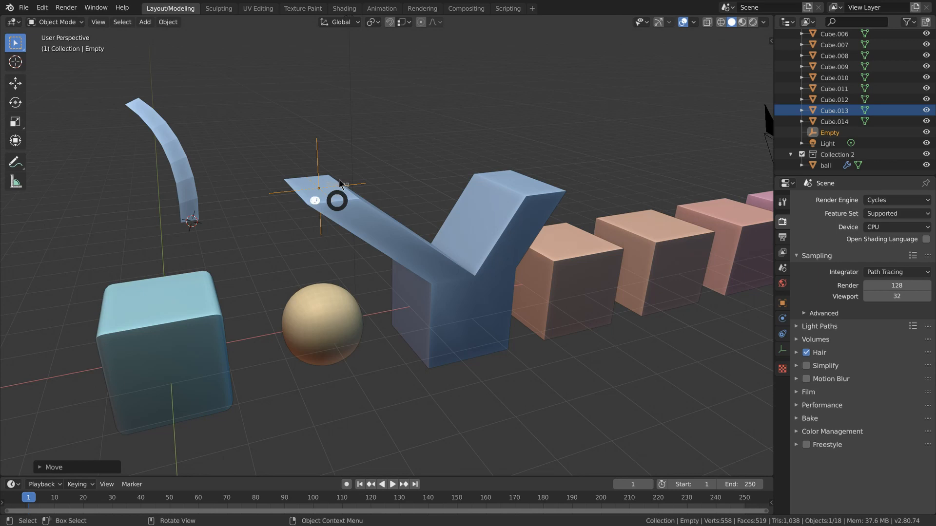
{"action": "left_click", "coordinate": [750, 22]}
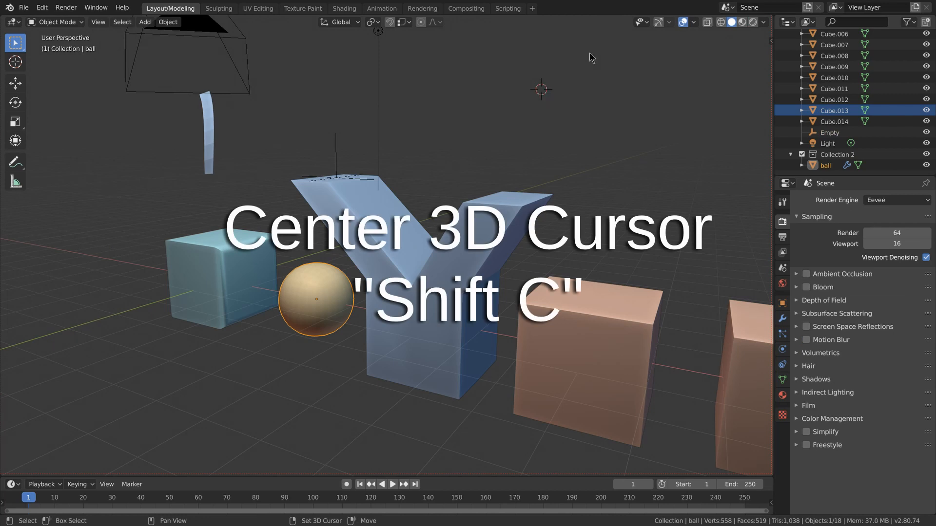
Step: Recentre the view and 3D cursor at the world origin and open the Add menu
{"action": "key", "text": "shift+c"}
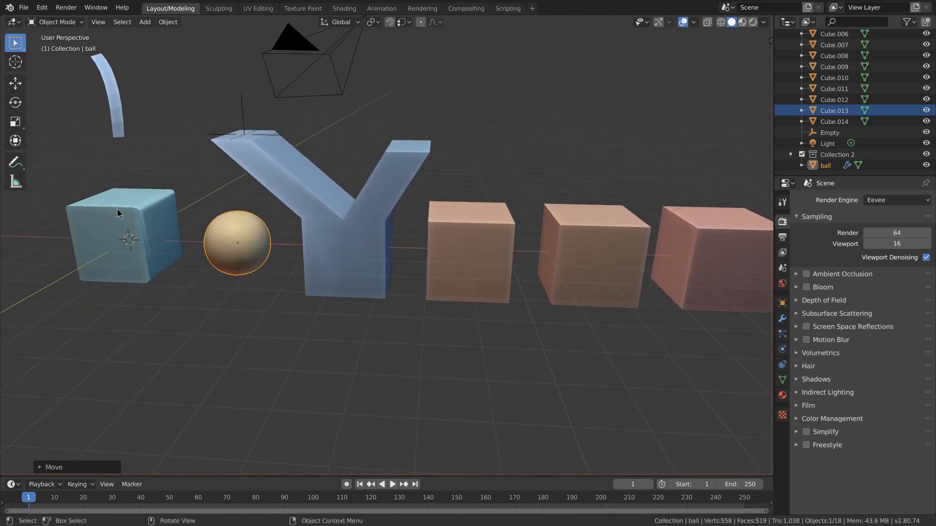
{"action": "left_click", "coordinate": [144, 22]}
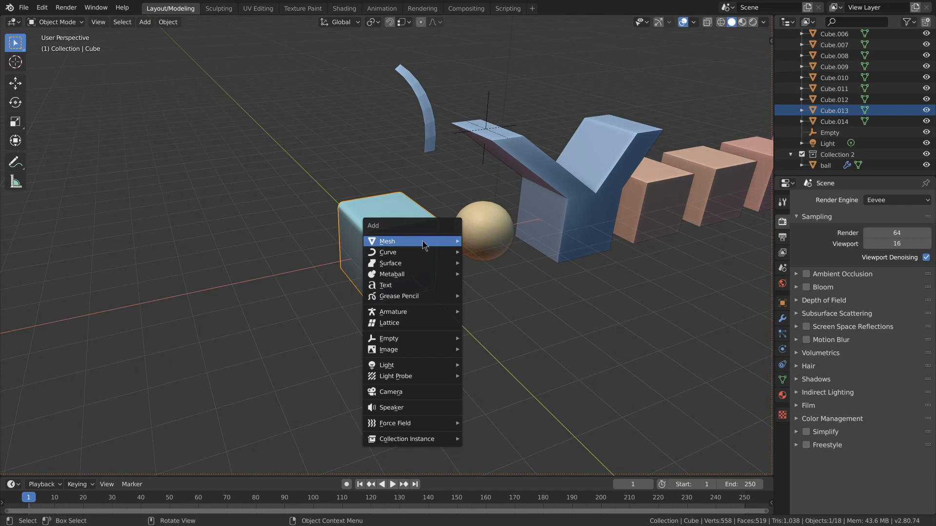
{"action": "left_click", "coordinate": [387, 241]}
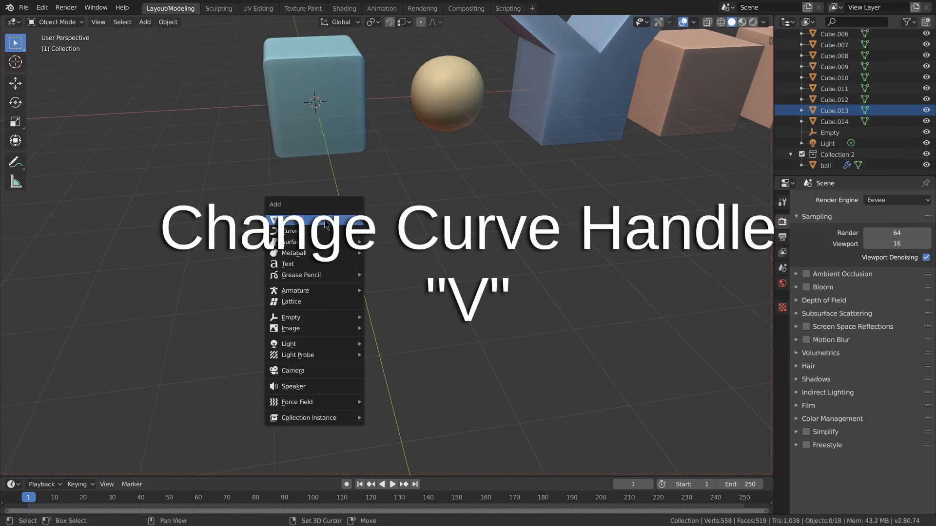
Step: Add a Bezier curve and give its point Vector handles for a sharp kink
{"action": "left_click", "coordinate": [289, 231]}
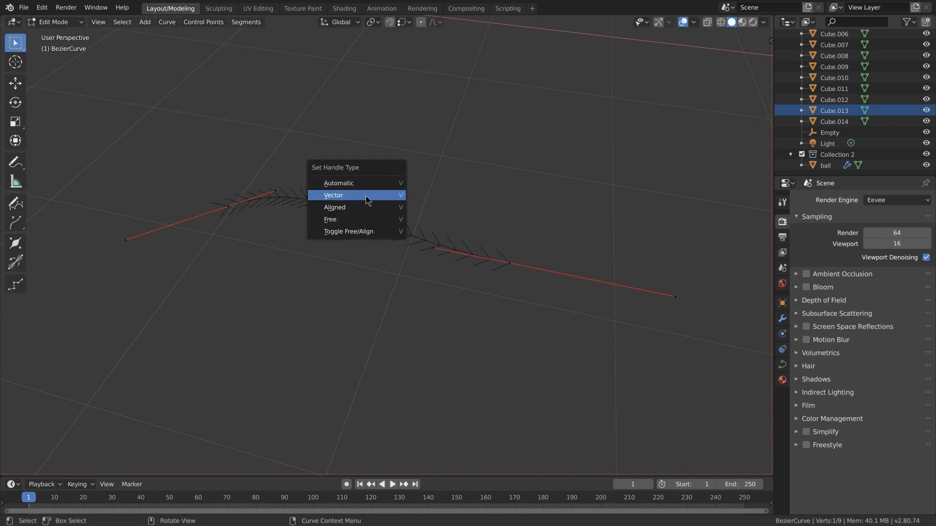
{"action": "left_click", "coordinate": [332, 194]}
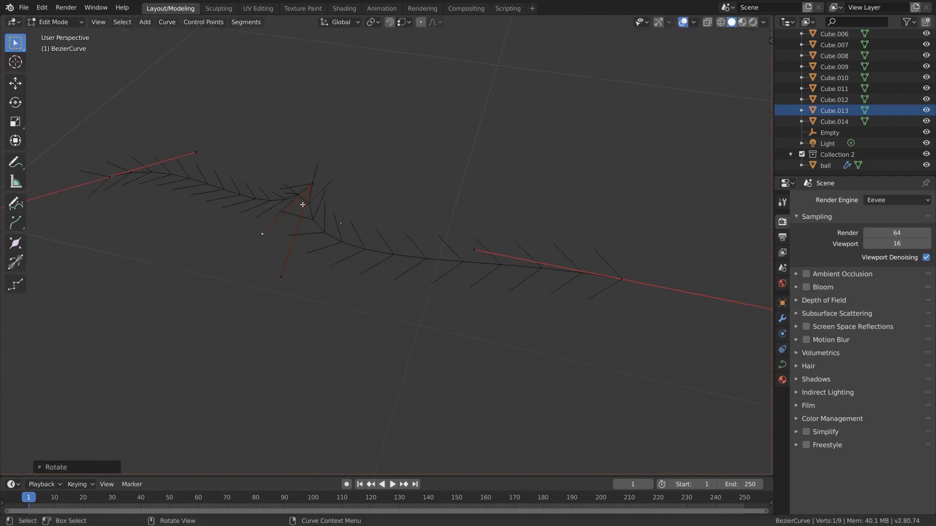
{"action": "key", "text": "Tab"}
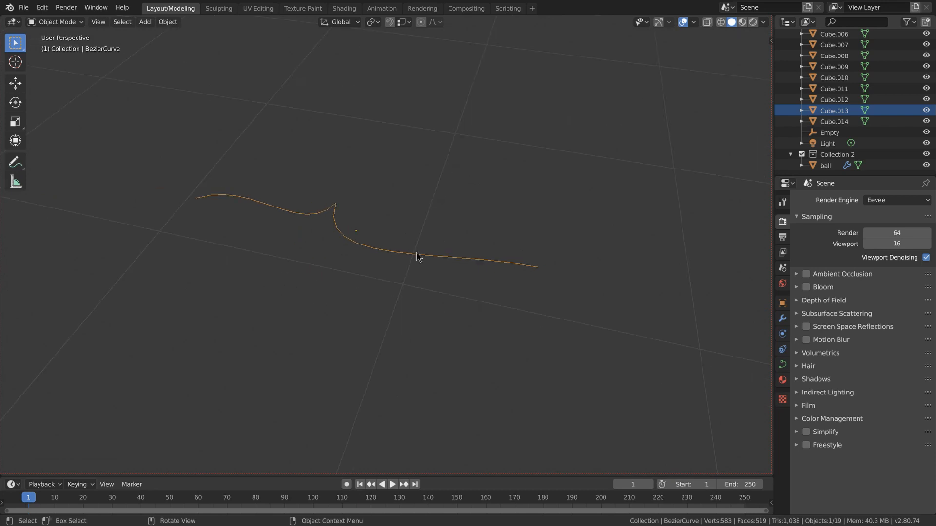
{"action": "key", "text": "Tab"}
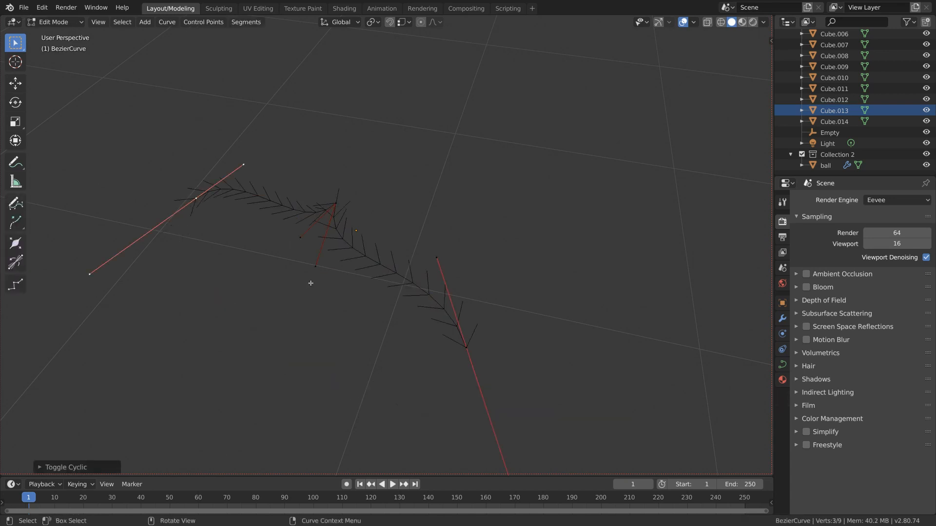
{"action": "left_click", "coordinate": [219, 8]}
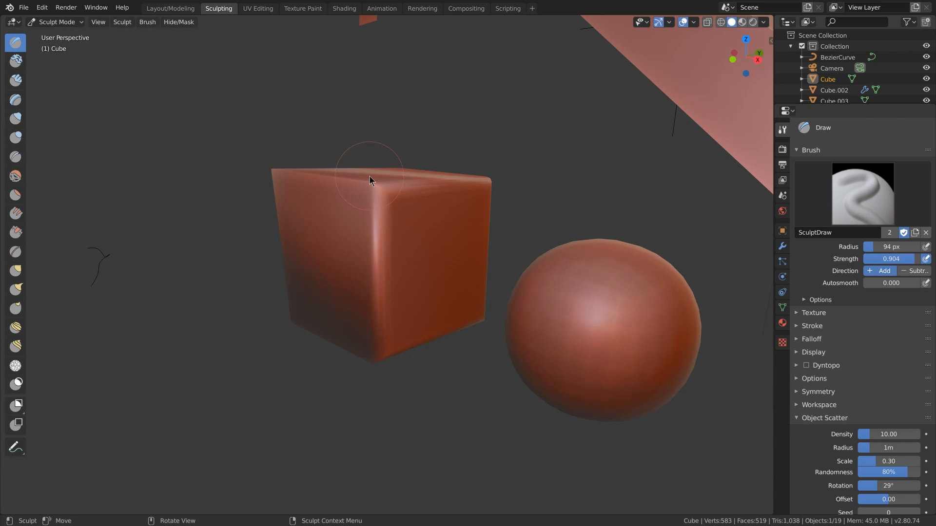
Step: Return to the Layout workspace in Object Mode
{"action": "left_click", "coordinate": [170, 8]}
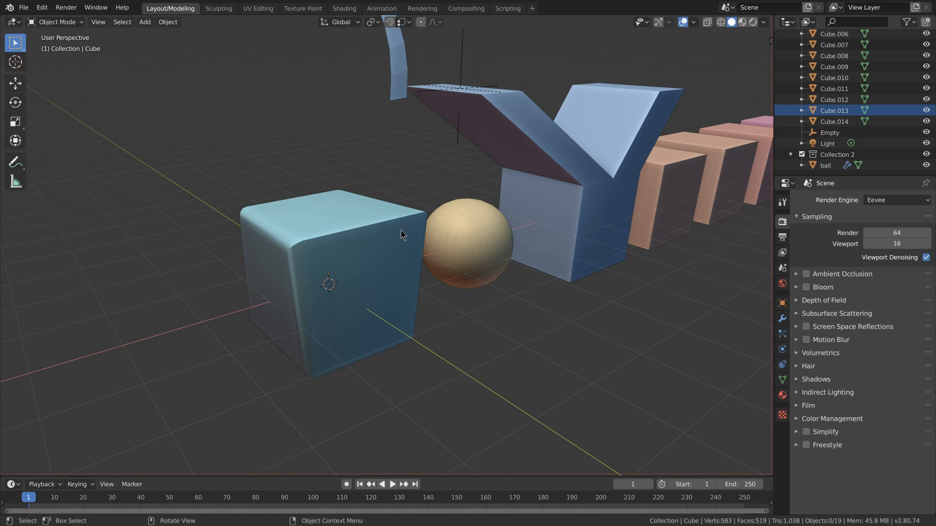
{"action": "mouse_move", "coordinate": [673, 156]}
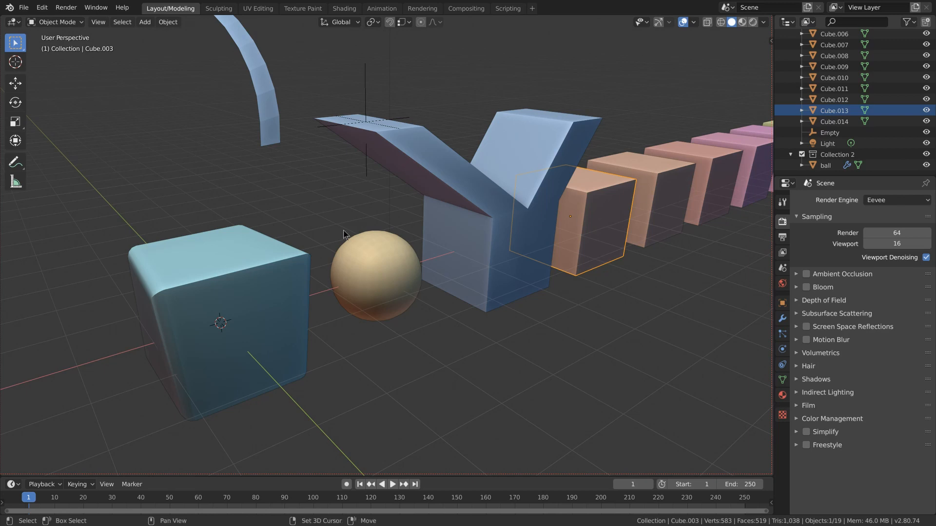
Step: Add the light blue cube to the selection and link its Object Data to the orange cube
{"action": "left_click", "coordinate": [220, 269]}
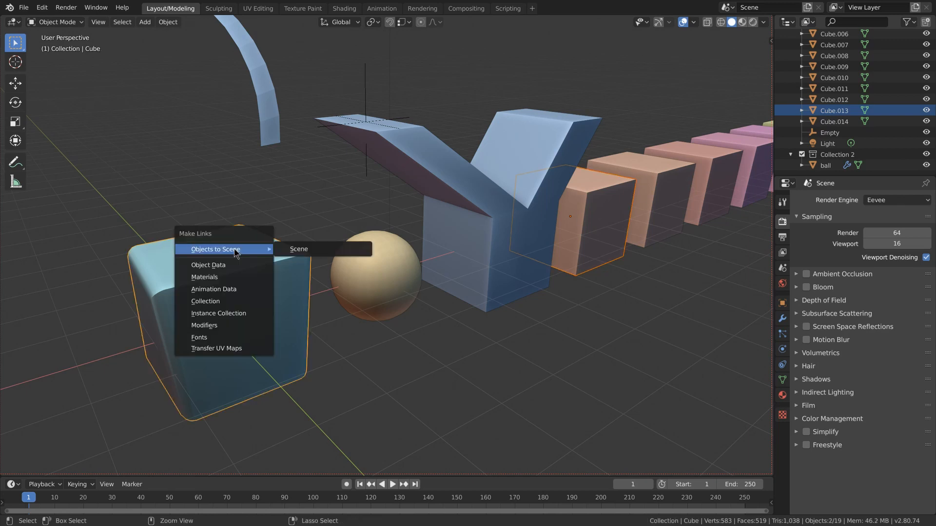
{"action": "mouse_move", "coordinate": [233, 265]}
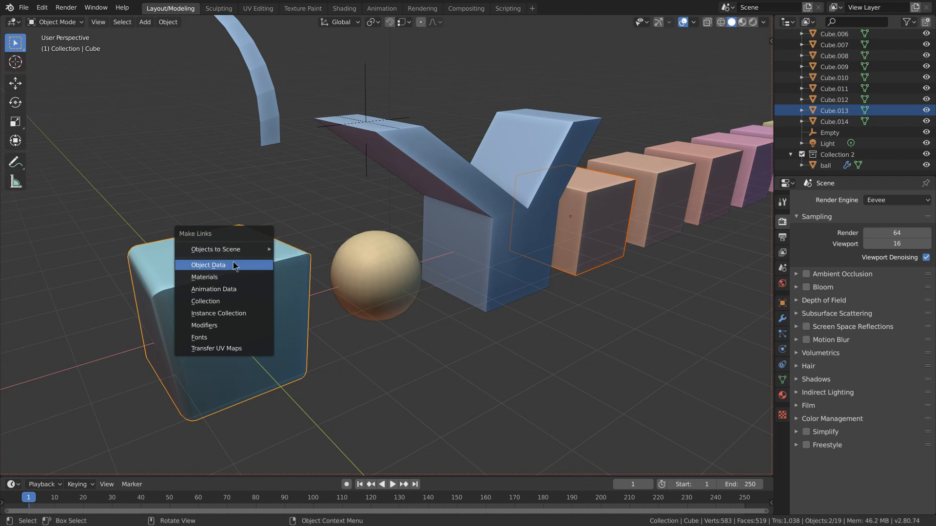
{"action": "left_click", "coordinate": [208, 265]}
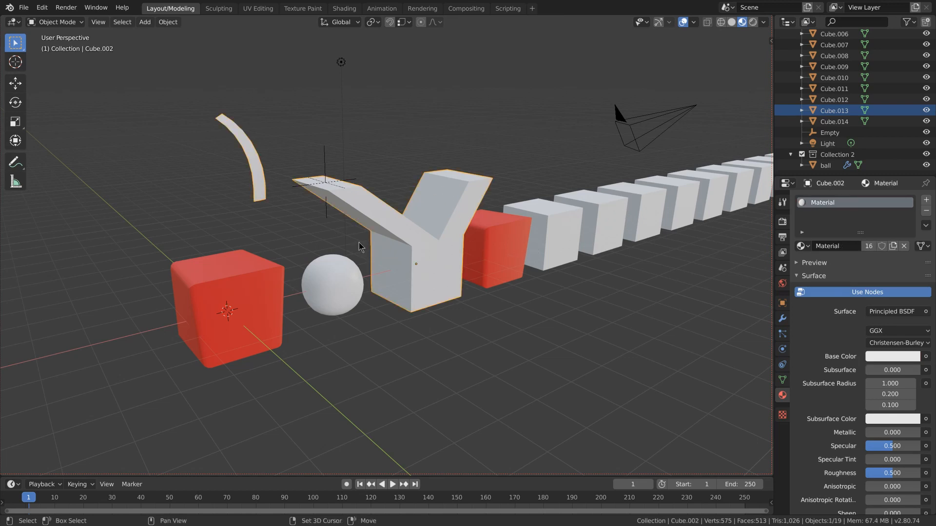
Step: Right-click in the viewport while linking the red material to the Y block and blade
{"action": "right_click", "coordinate": [233, 310]}
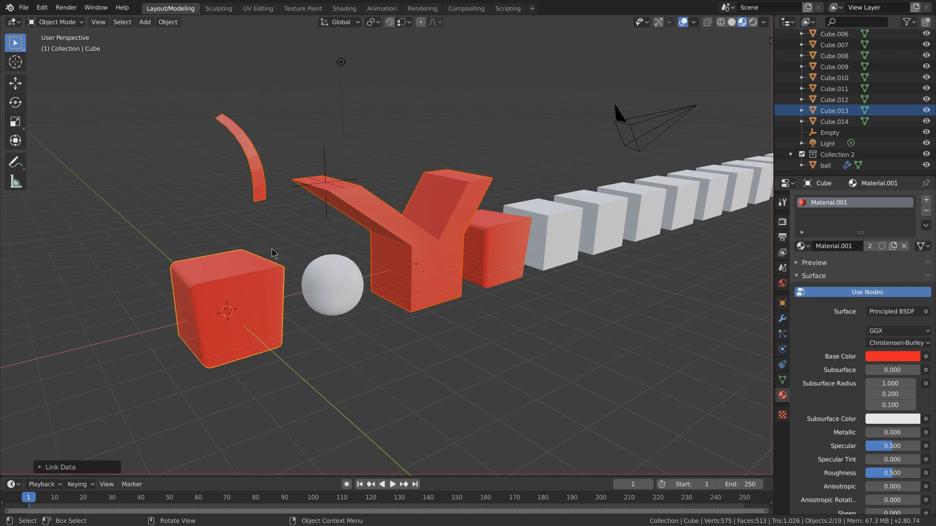
{"action": "mouse_move", "coordinate": [474, 226]}
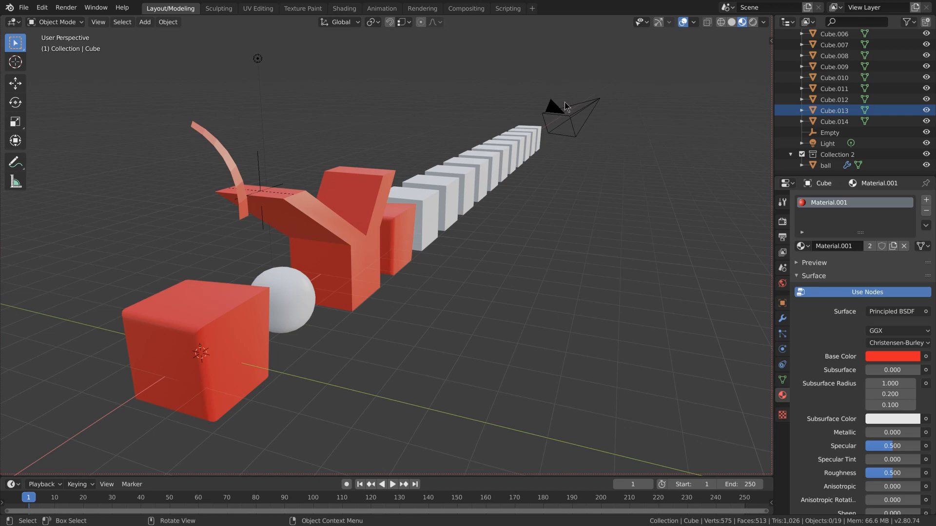
{"action": "mouse_move", "coordinate": [485, 205]}
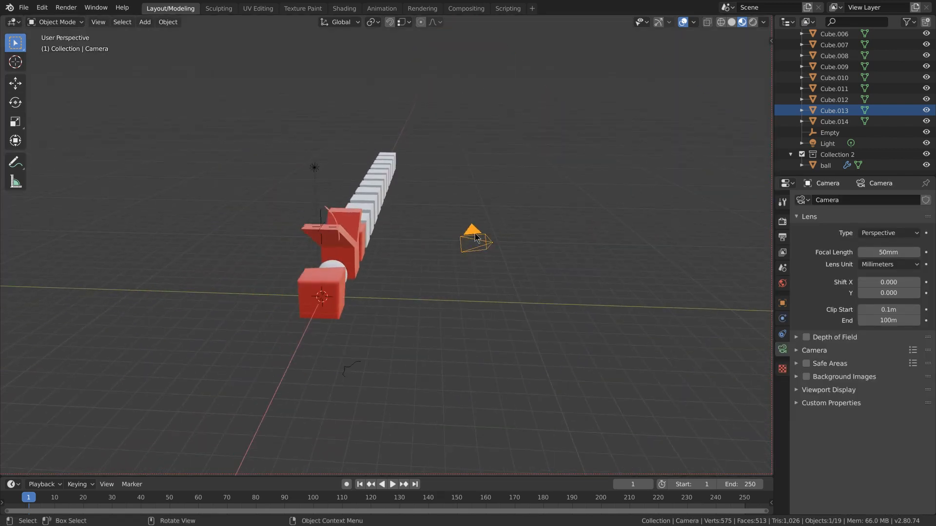
Step: Move the camera and align it to the current view
{"action": "key", "text": "g"}
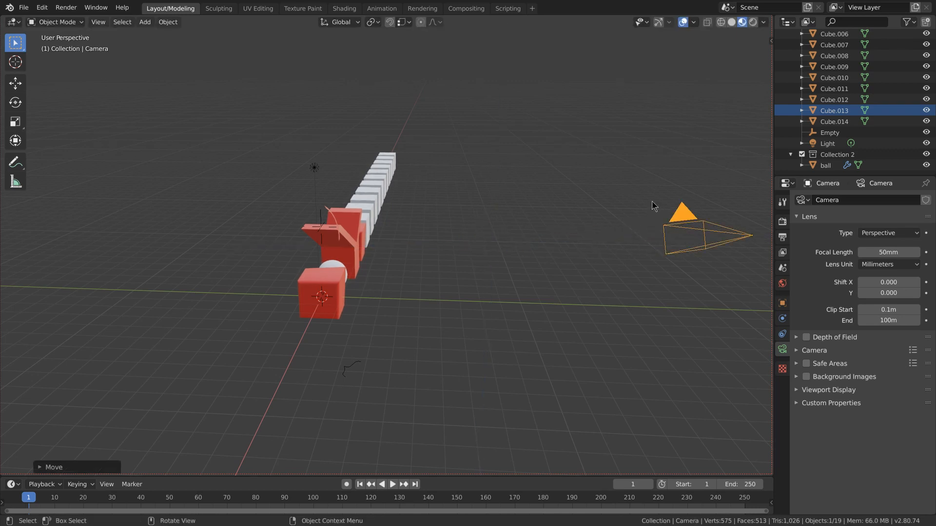
{"action": "key", "text": "KP_0"}
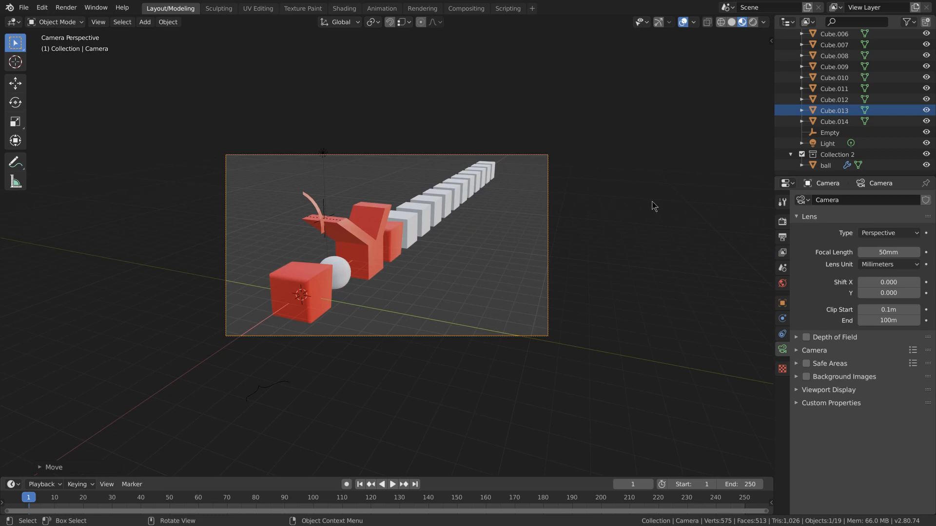
{"action": "mouse_move", "coordinate": [403, 132]}
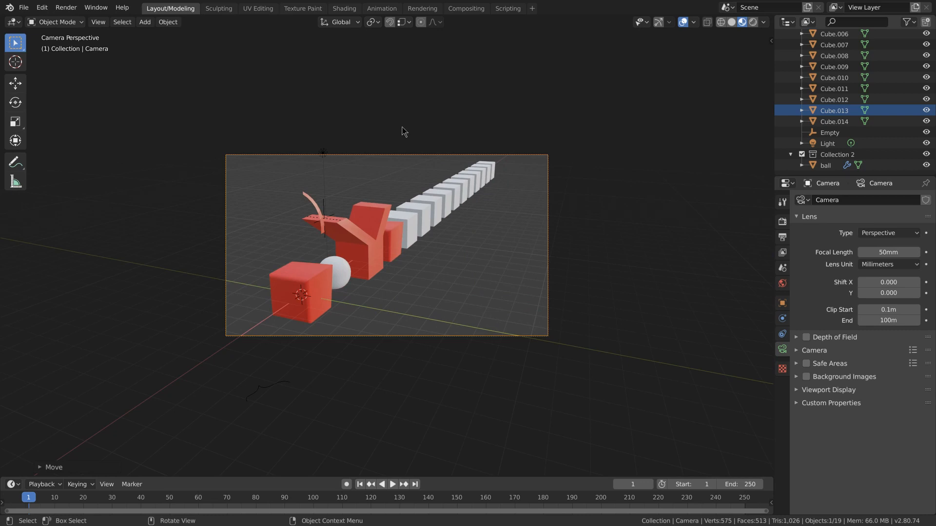